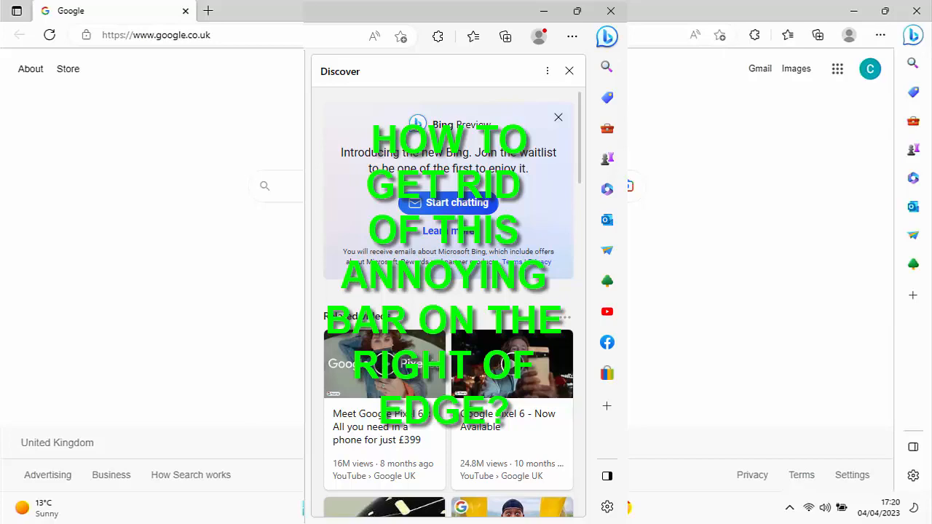
Close the Discover panel, leaving Google with only the sidebar icon strip.
click(570, 70)
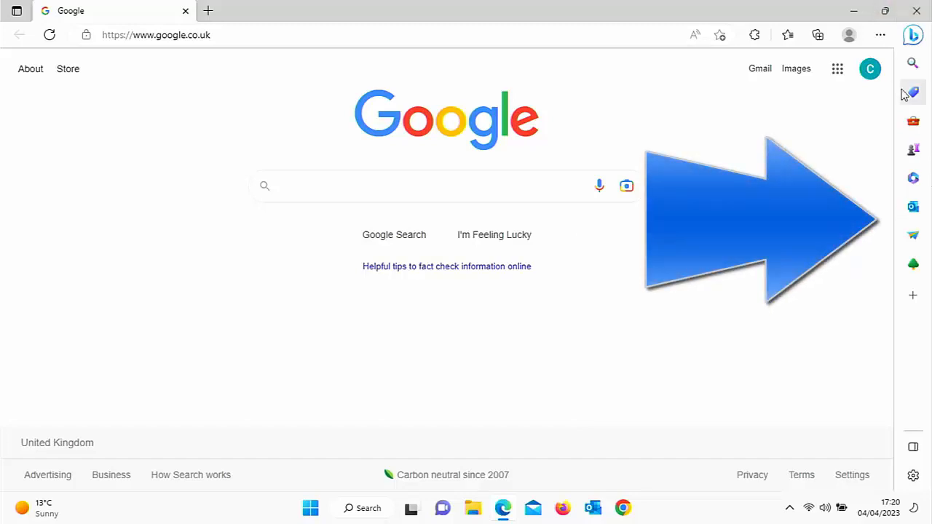
mouse_move(919, 105)
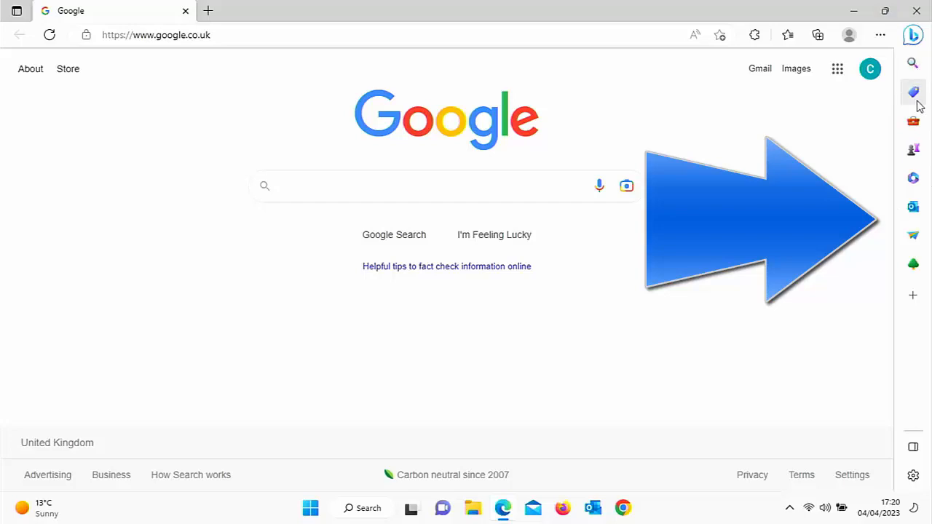
mouse_move(913, 65)
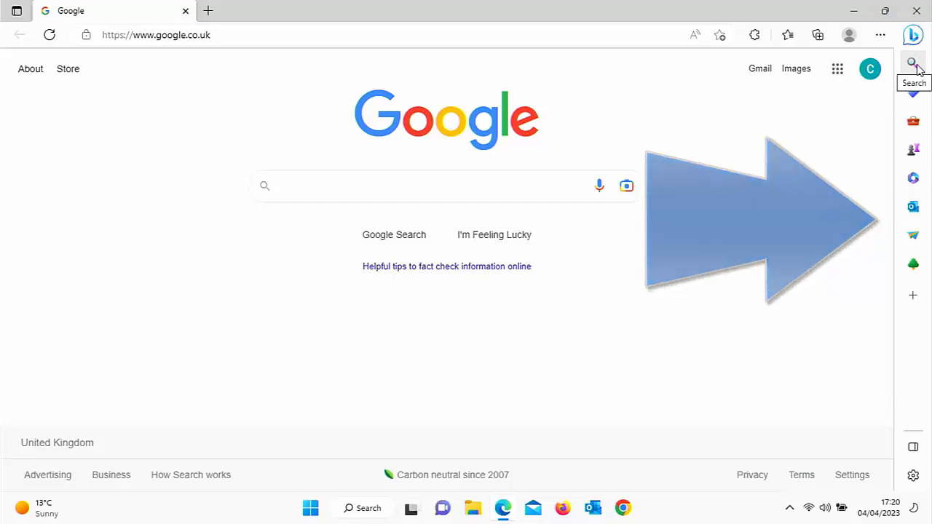
Browse the sidebar's Search, Shopping, Tools and Games panels, scrolling through each.
click(913, 65)
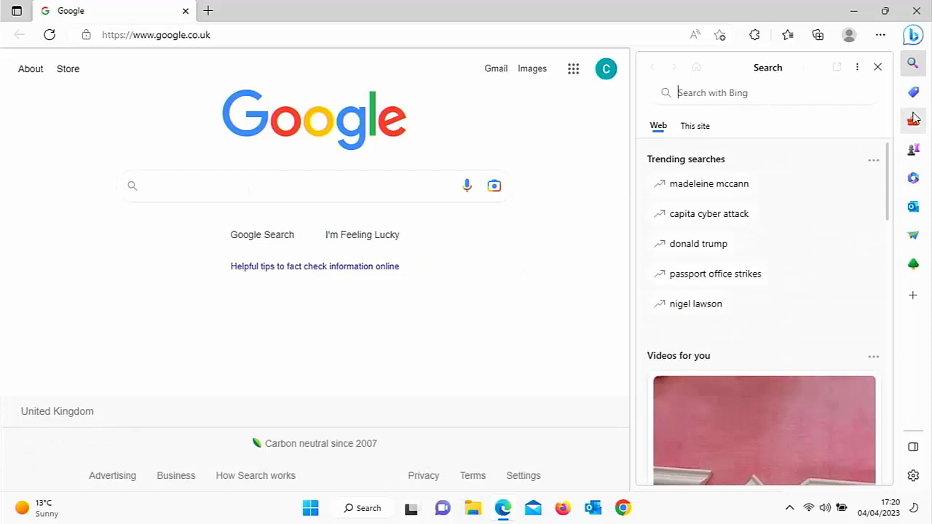
click(912, 93)
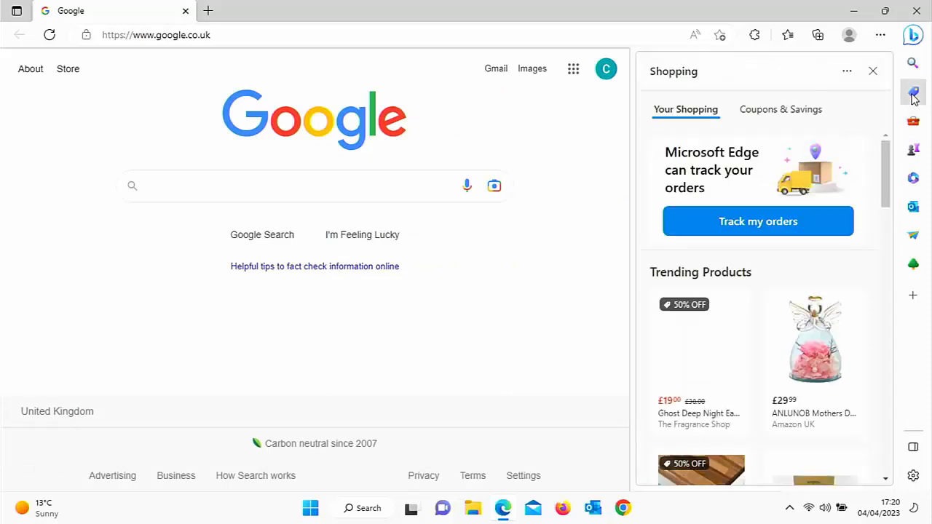
scroll(down, 3)
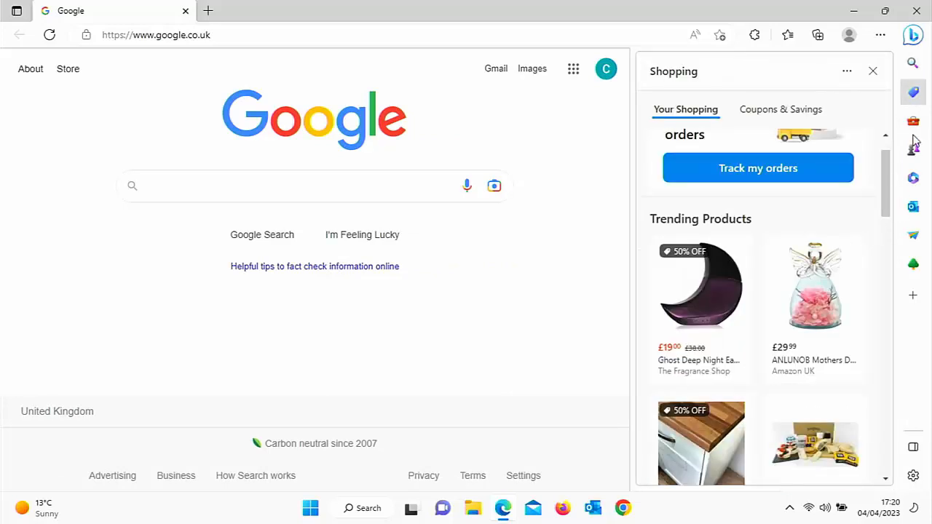
click(912, 122)
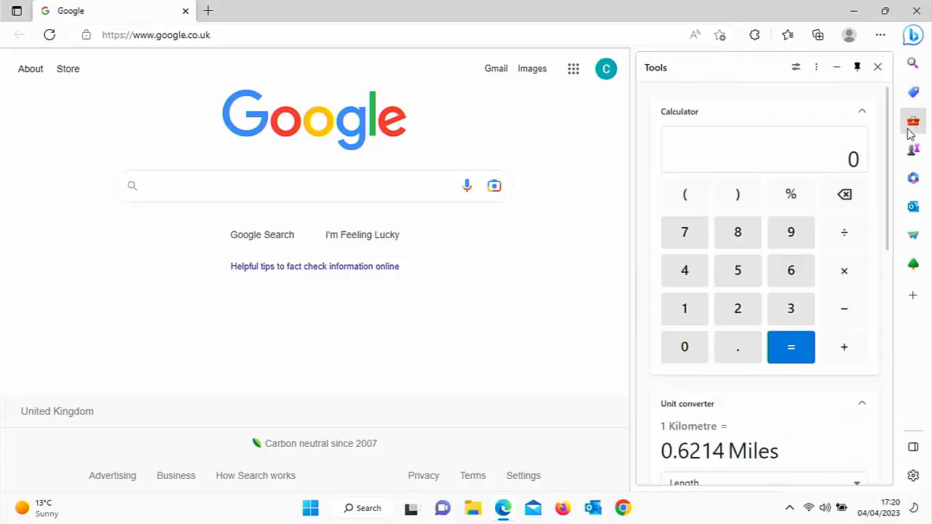
scroll(down, 3)
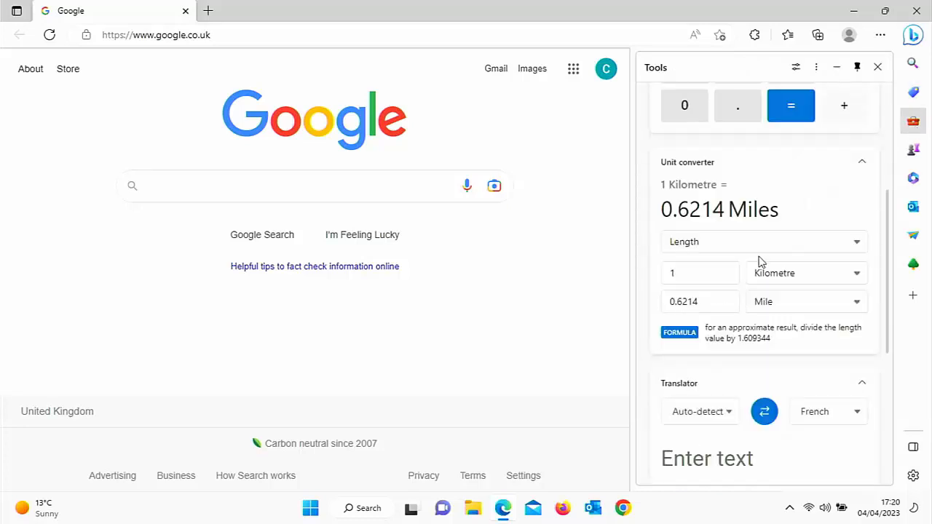
scroll(down, 3)
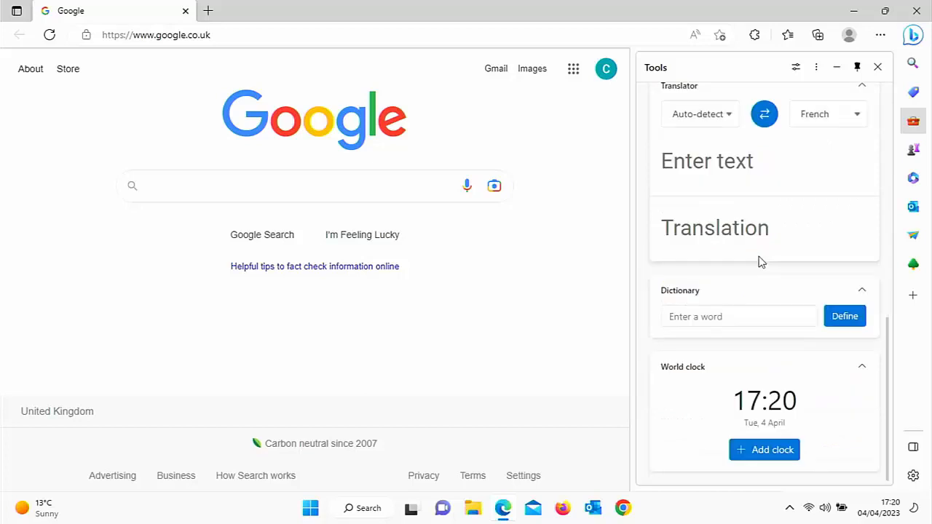
mouse_move(914, 151)
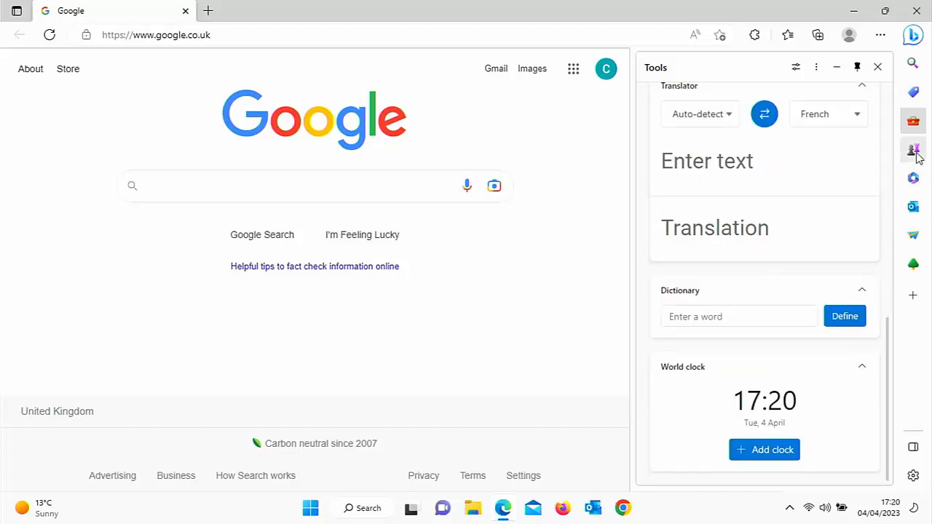
click(913, 149)
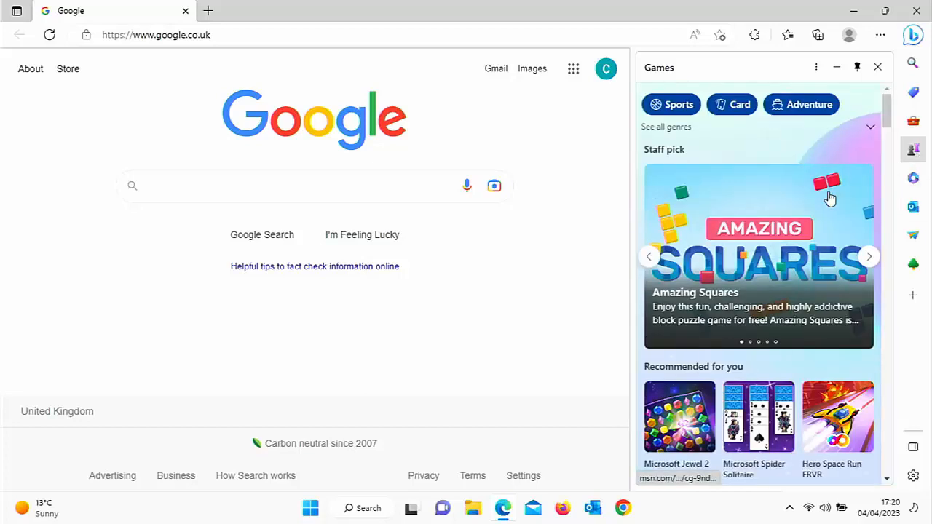
scroll(down, 3)
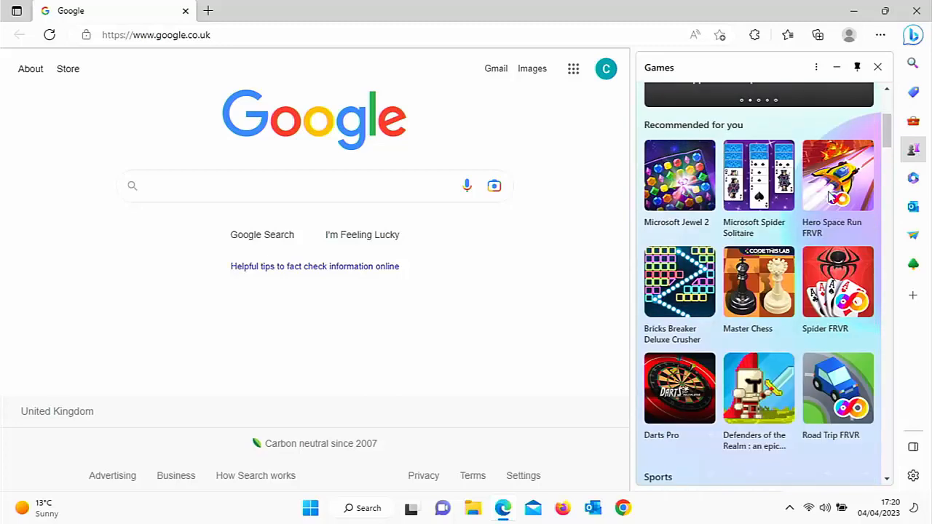
mouse_move(913, 178)
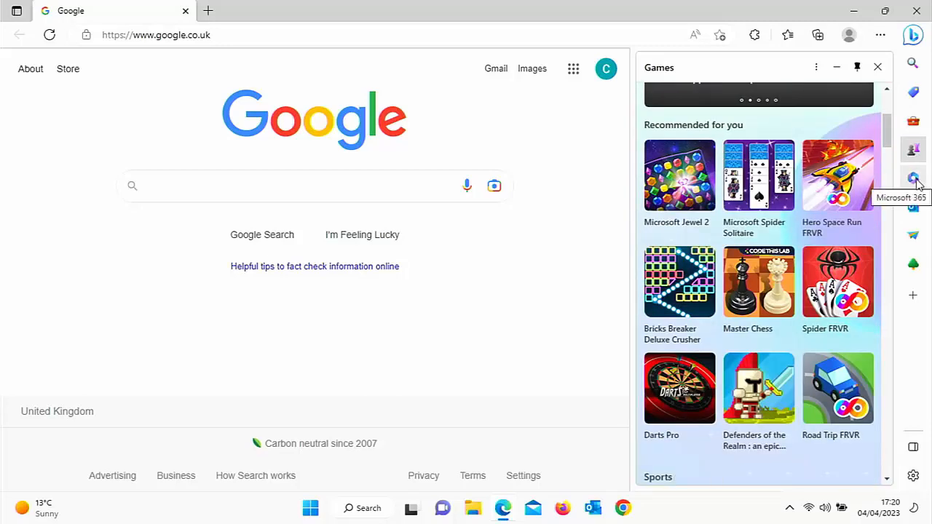
View the Microsoft 365, Outlook inbox, Drop and E-tree sidebar panels in turn.
click(912, 177)
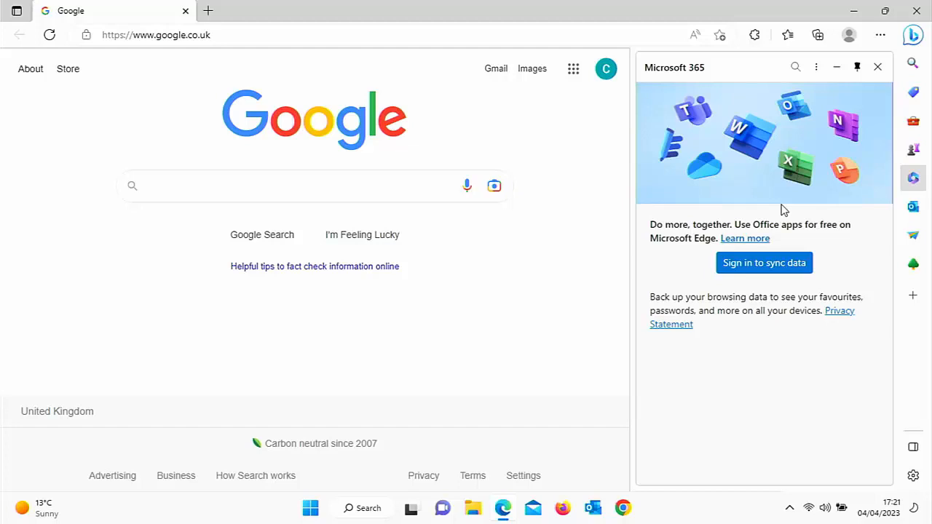
mouse_move(912, 207)
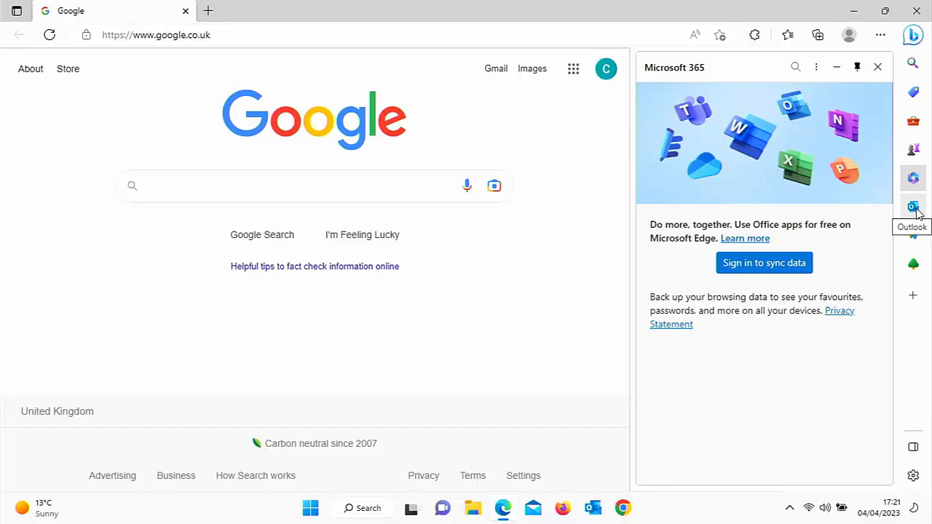
click(912, 207)
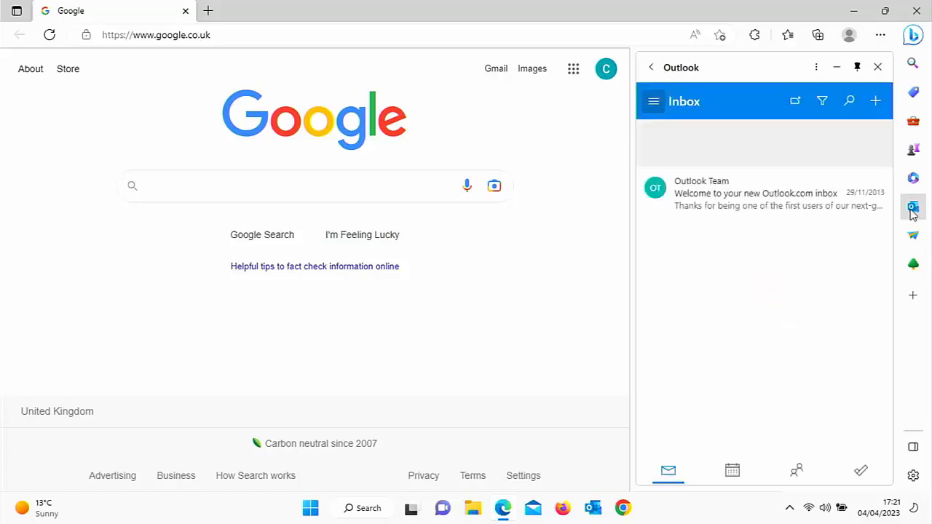
click(912, 234)
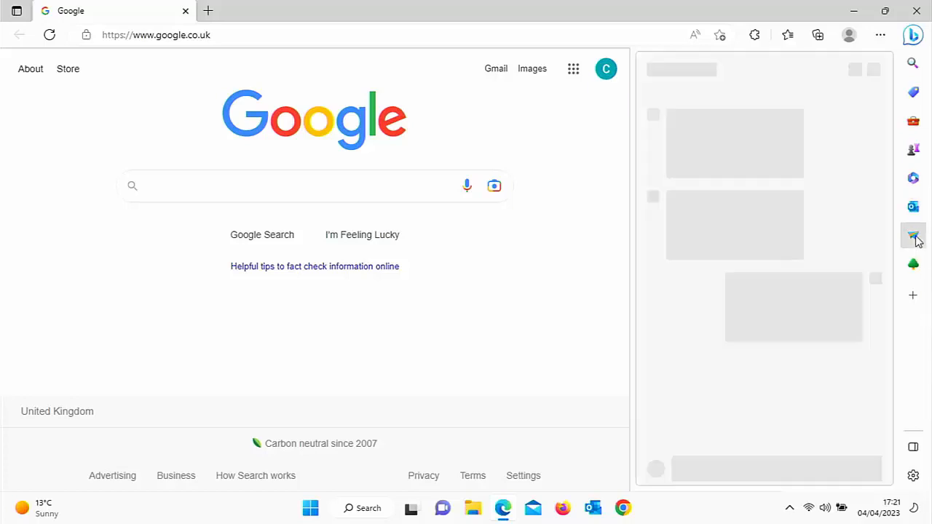
click(912, 234)
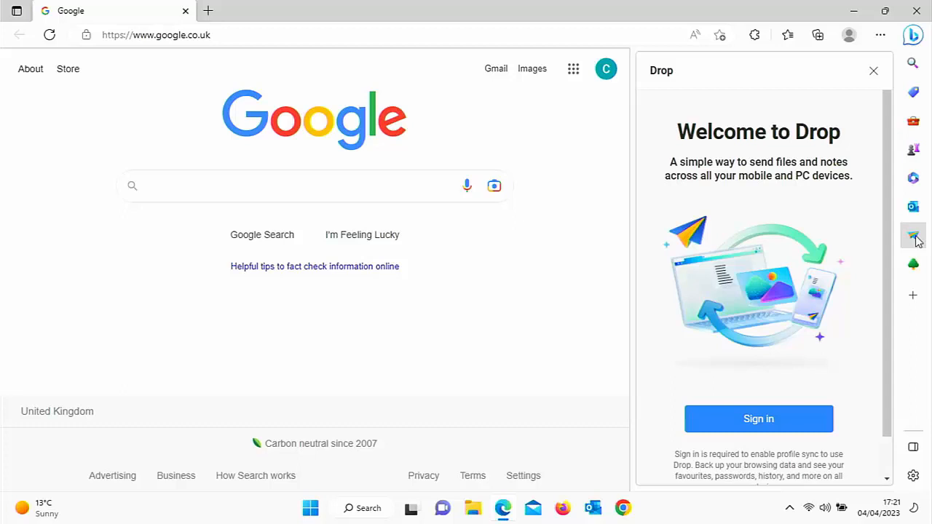
mouse_move(913, 263)
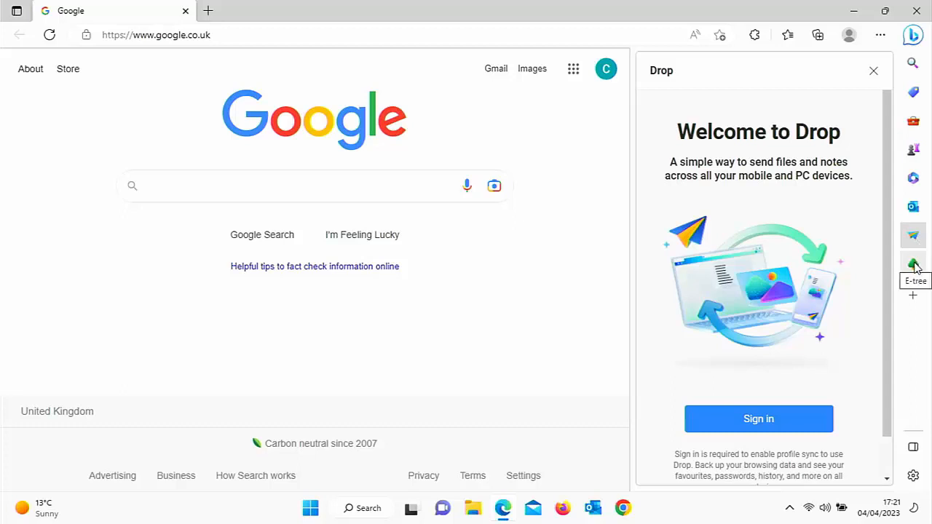
click(914, 264)
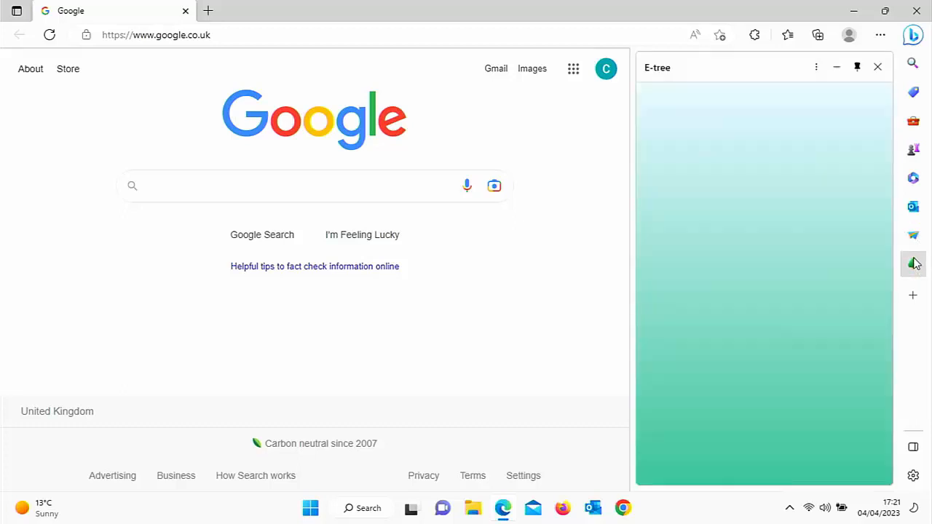
click(912, 264)
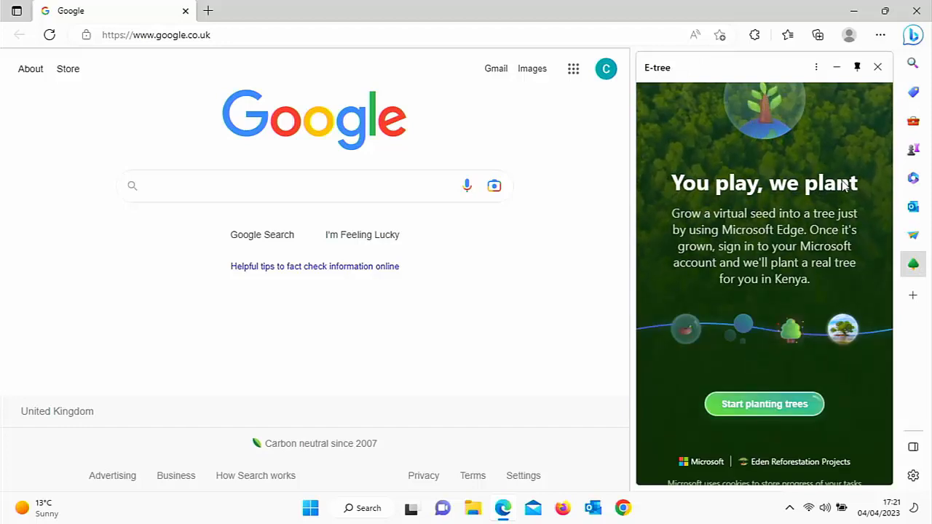
mouse_move(912, 295)
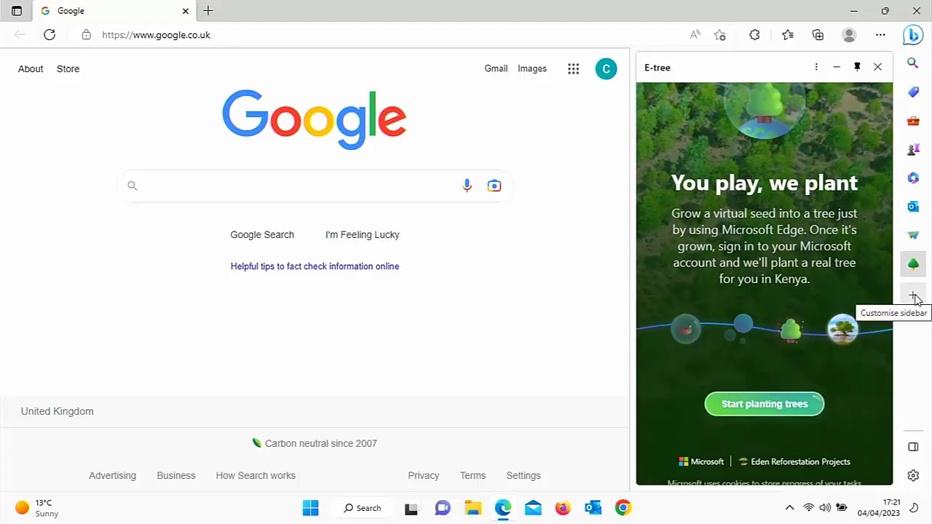
In sidebar customisation, add Facebook, YouTube, eBay and Messenger from Top sites.
click(912, 295)
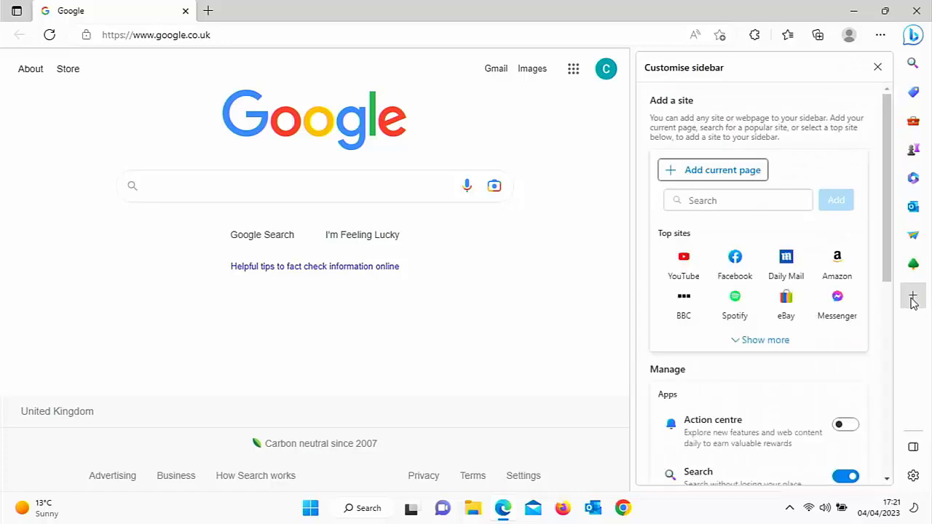
mouse_move(734, 262)
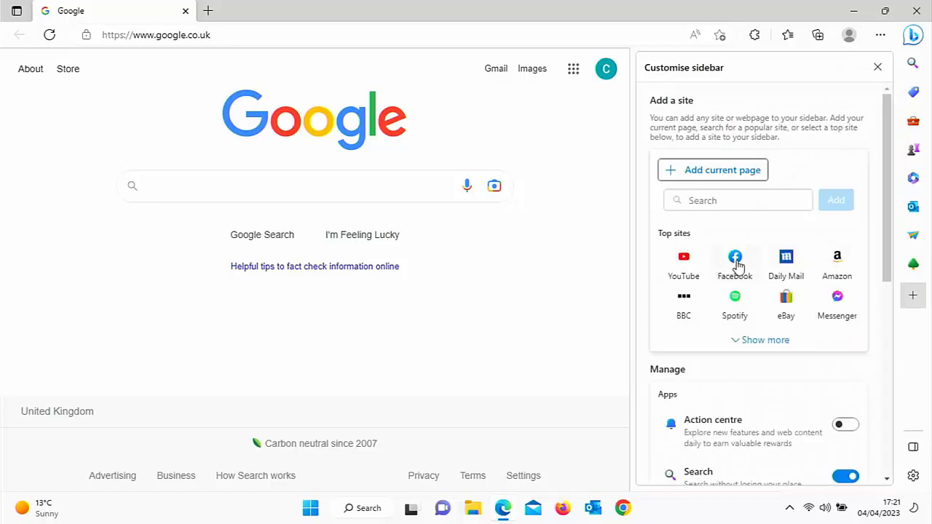
click(734, 261)
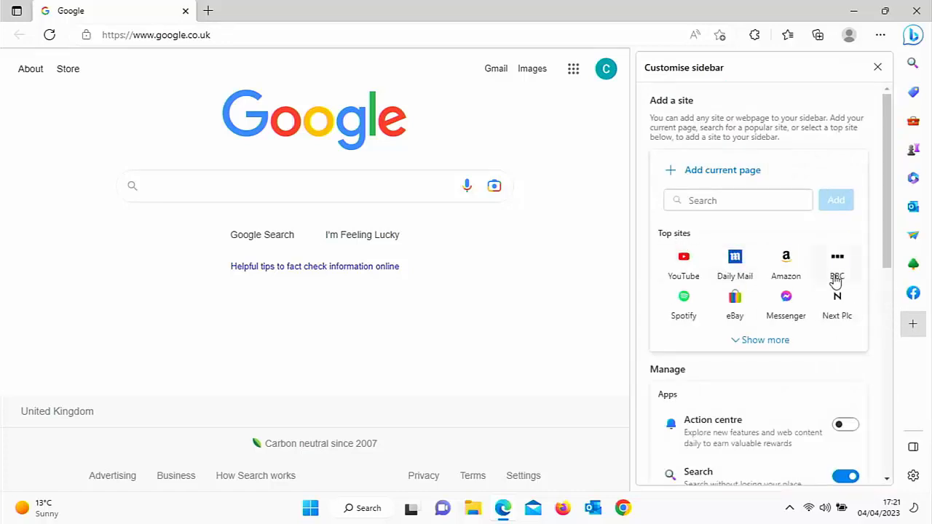
mouse_move(683, 262)
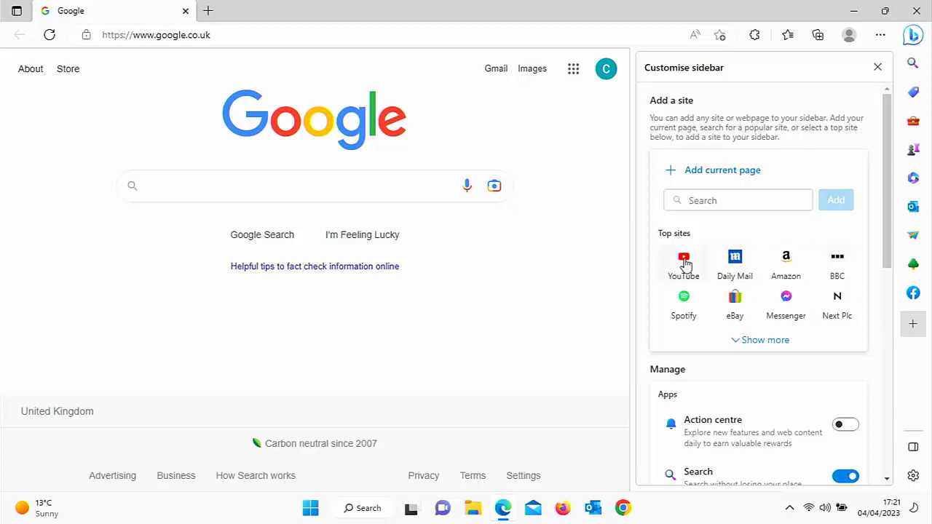
click(683, 261)
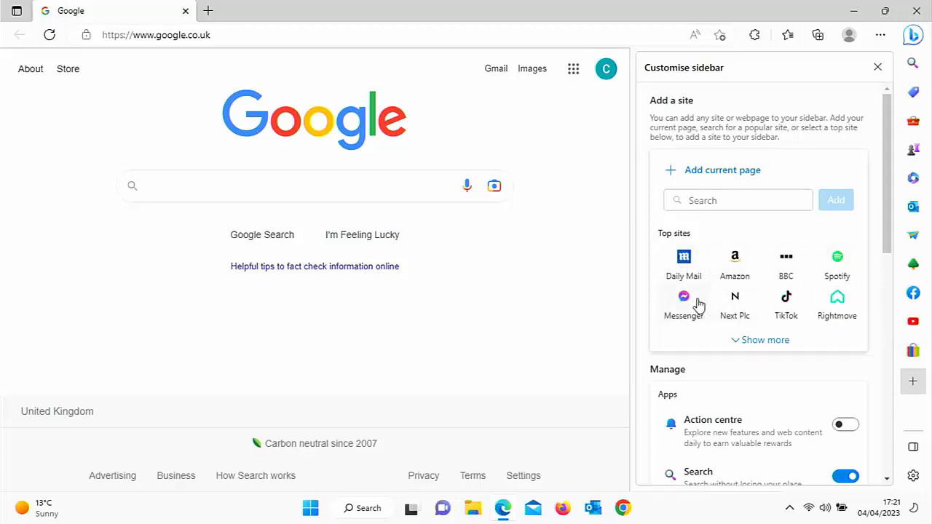
click(683, 297)
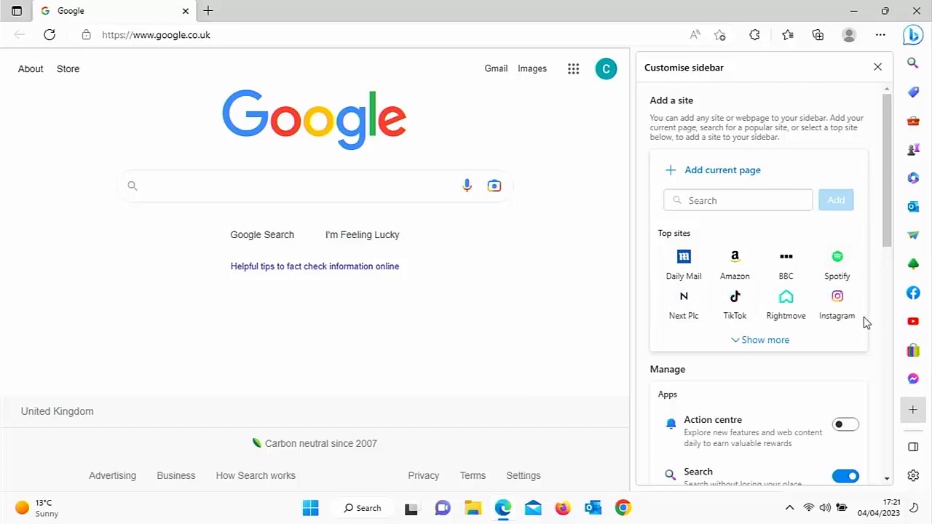
mouse_move(912, 377)
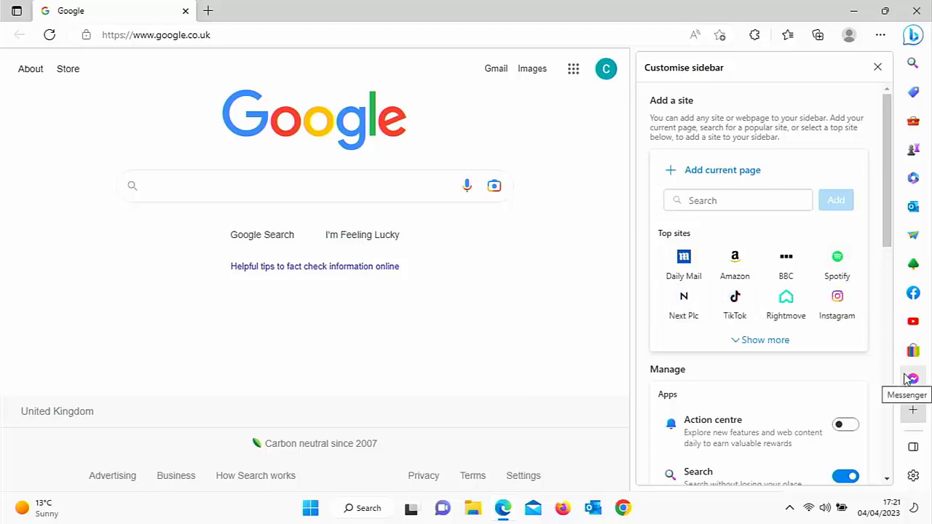
mouse_move(832, 334)
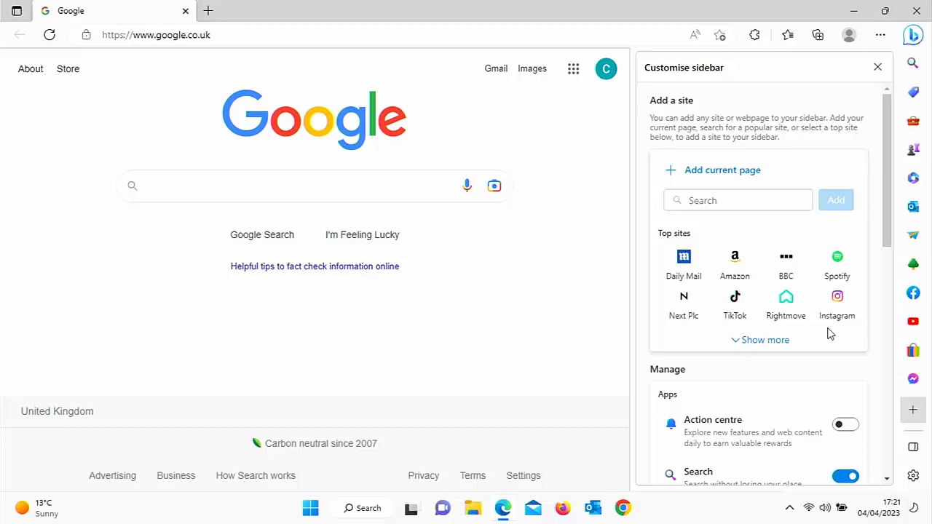
mouse_move(913, 379)
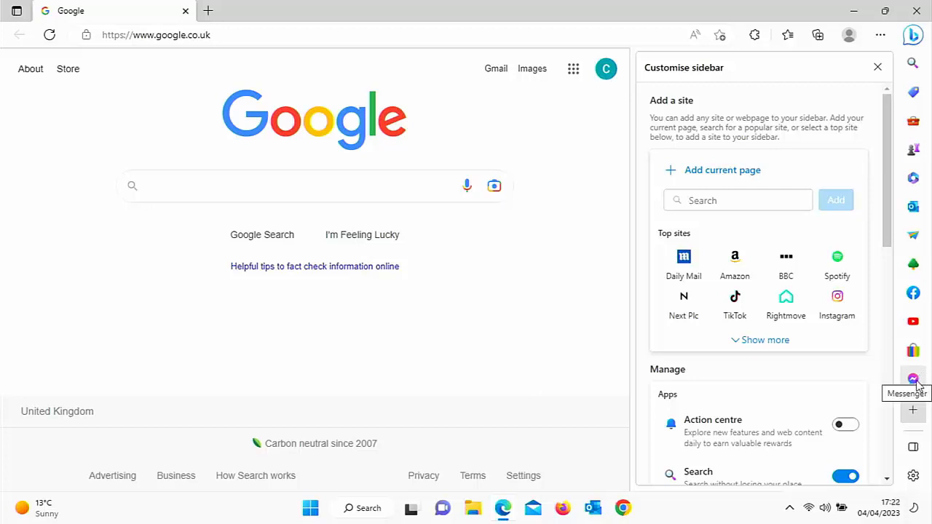
mouse_move(905, 421)
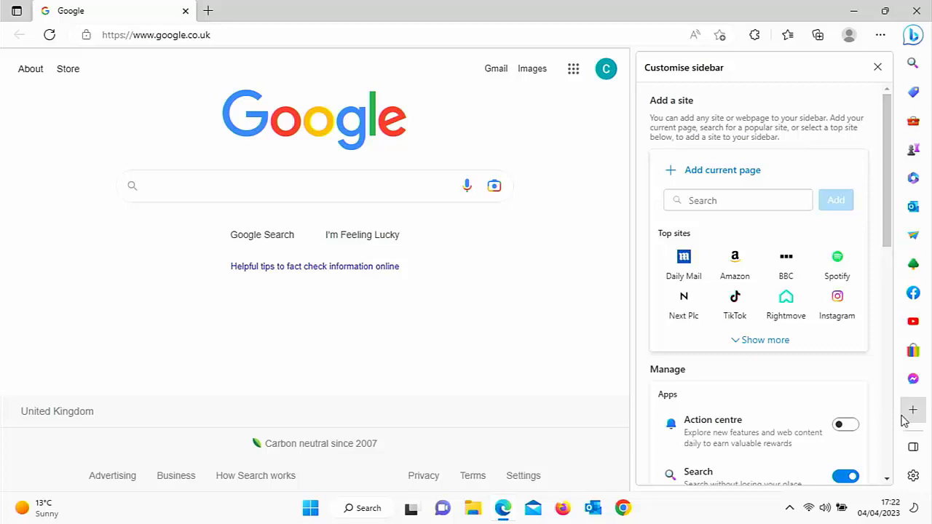
Close the Customise sidebar panel and remove Messenger through its right-click menu.
click(877, 67)
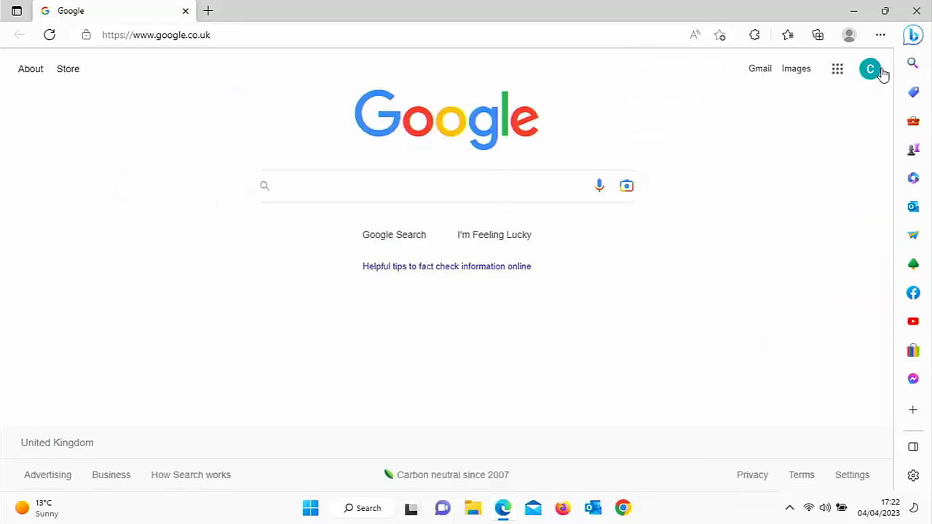
mouse_move(913, 378)
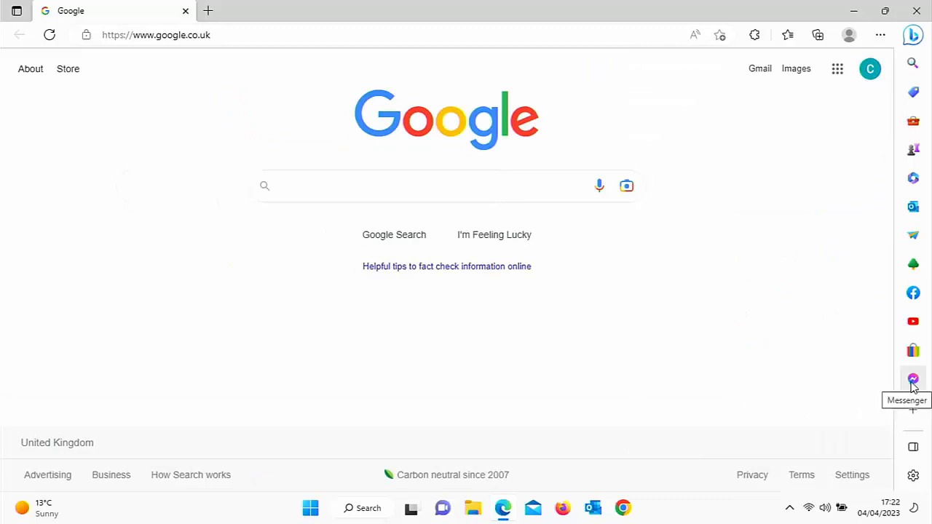
mouse_move(913, 352)
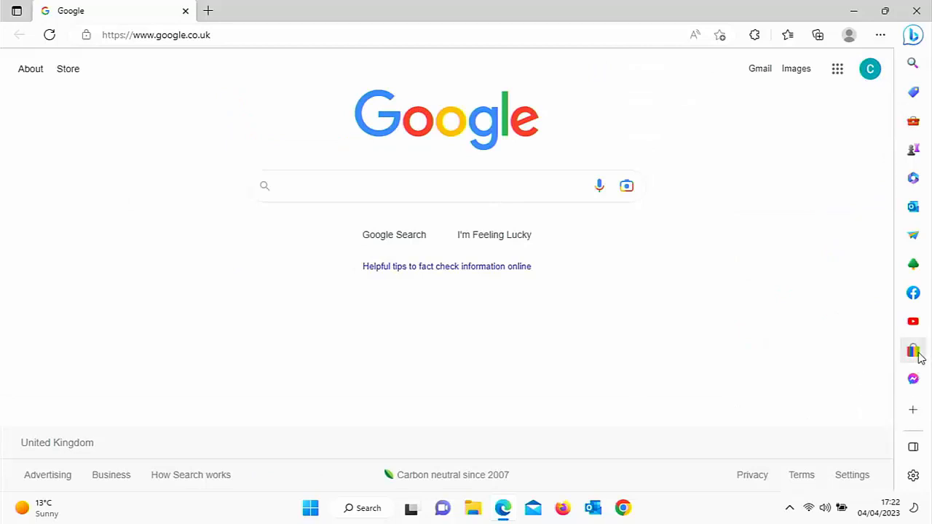
mouse_move(913, 378)
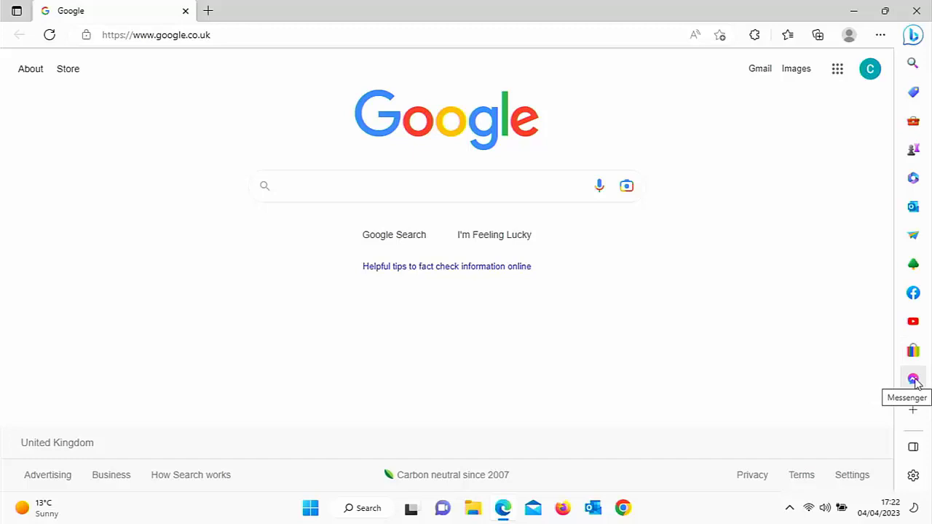
right_click(913, 377)
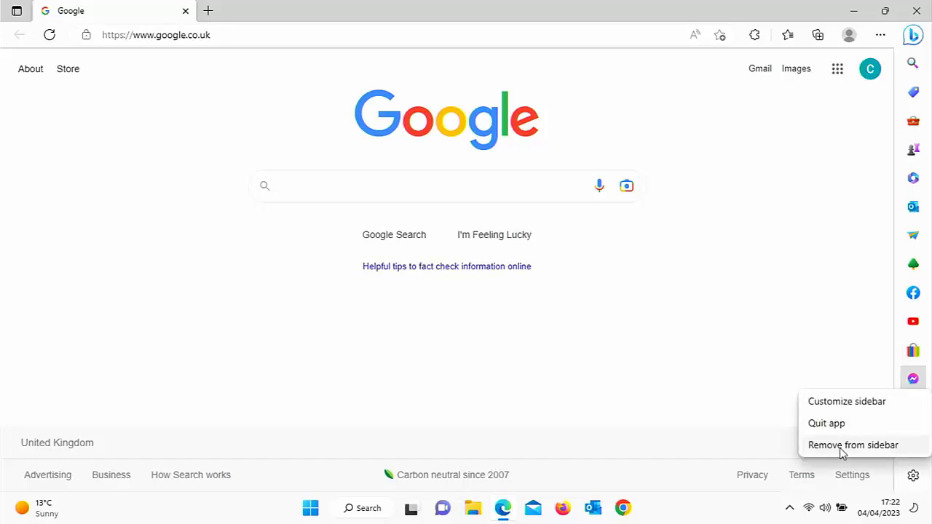
click(852, 445)
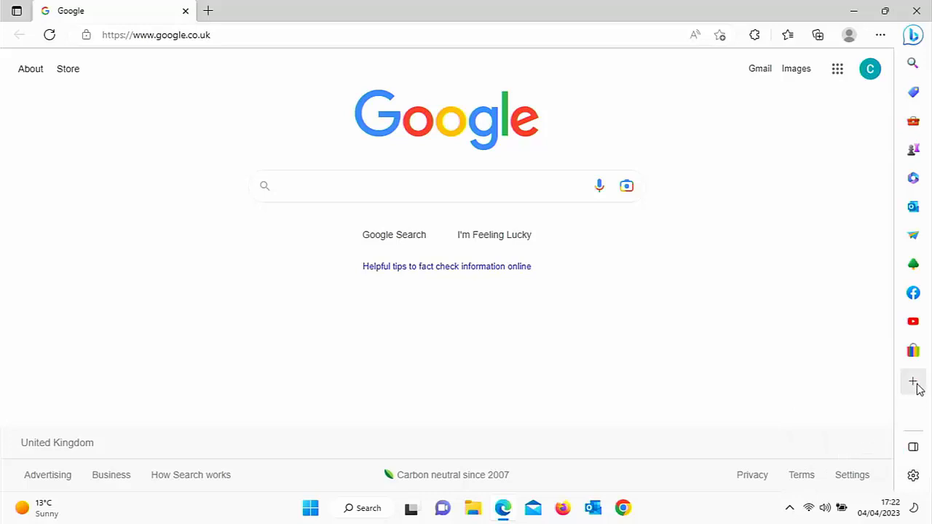
mouse_move(912, 406)
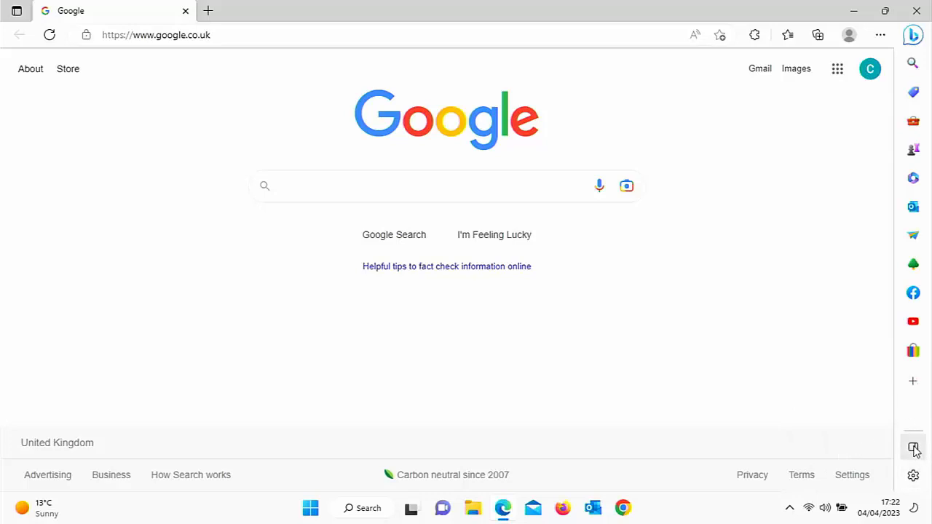
mouse_move(913, 448)
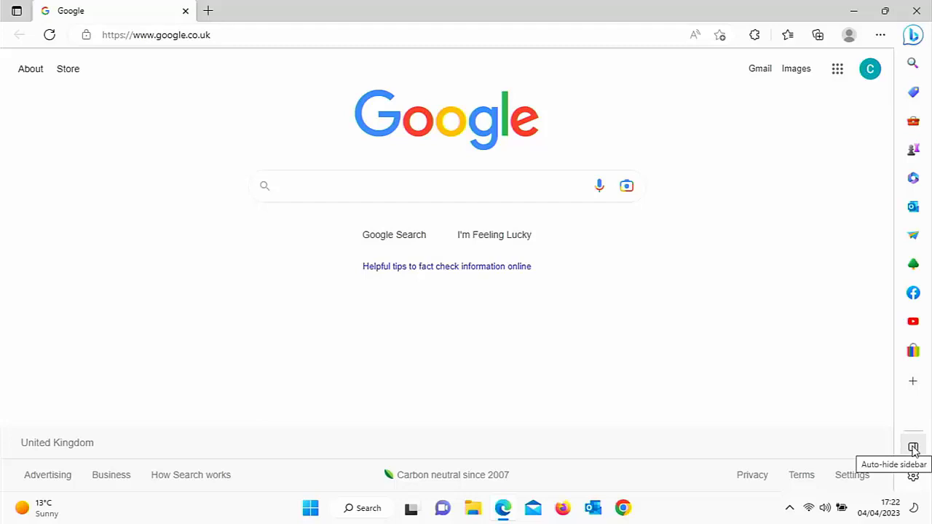
Turn on sidebar auto-hide and bring the Edge window back from the taskbar.
click(913, 447)
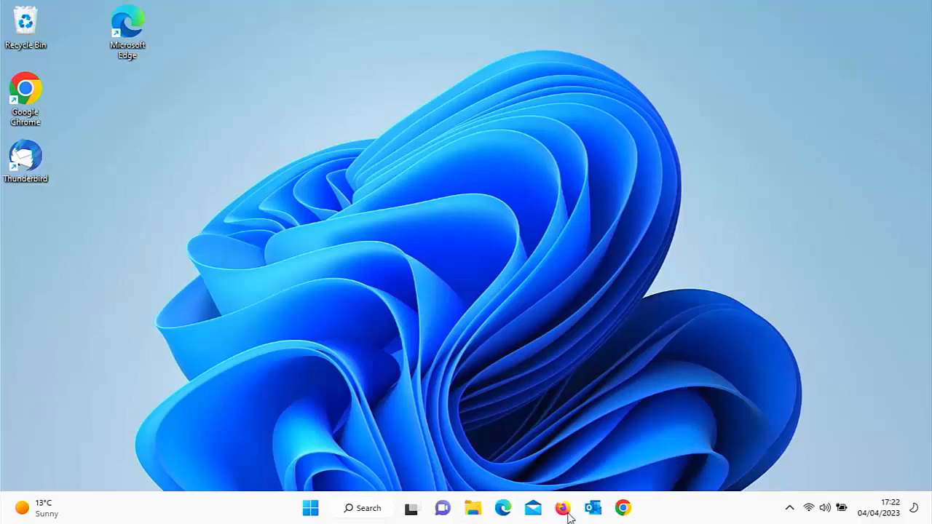
click(623, 508)
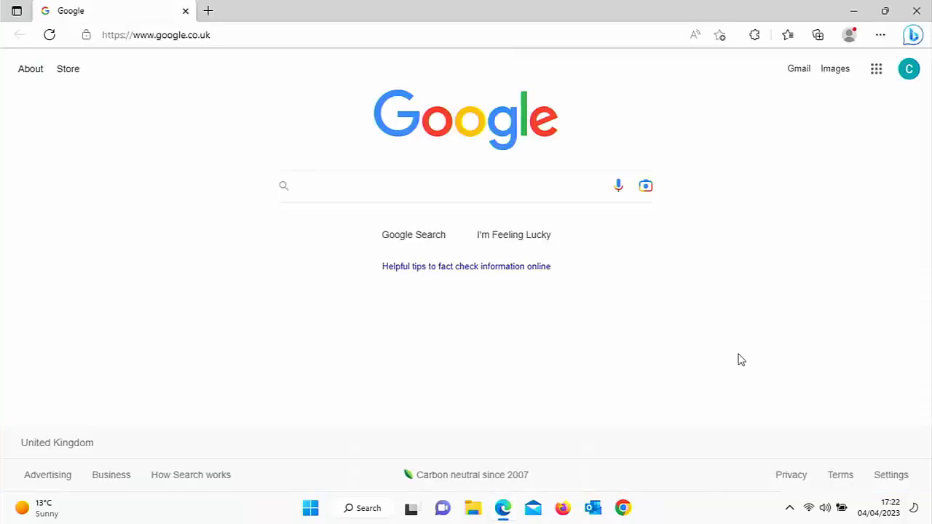
mouse_move(907, 279)
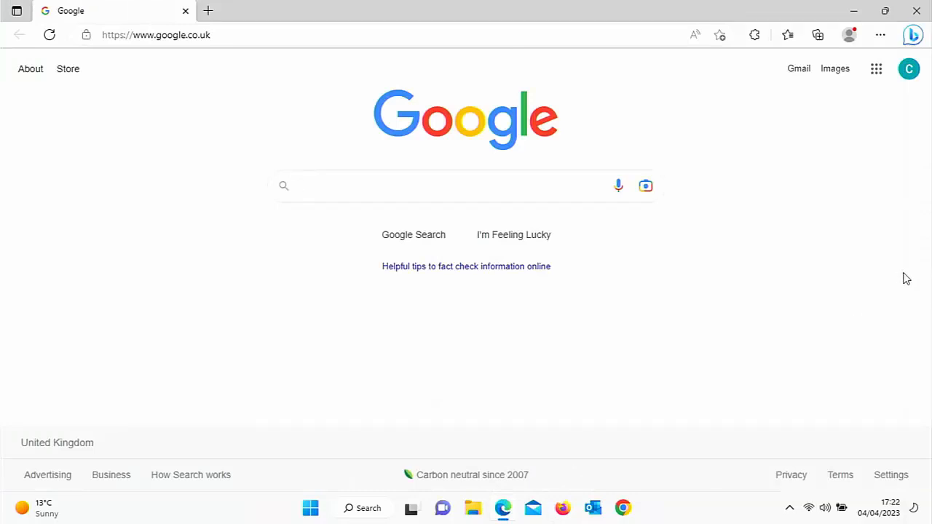
Toggle the Discover panel, then switch the sidebar back to Always show.
click(912, 34)
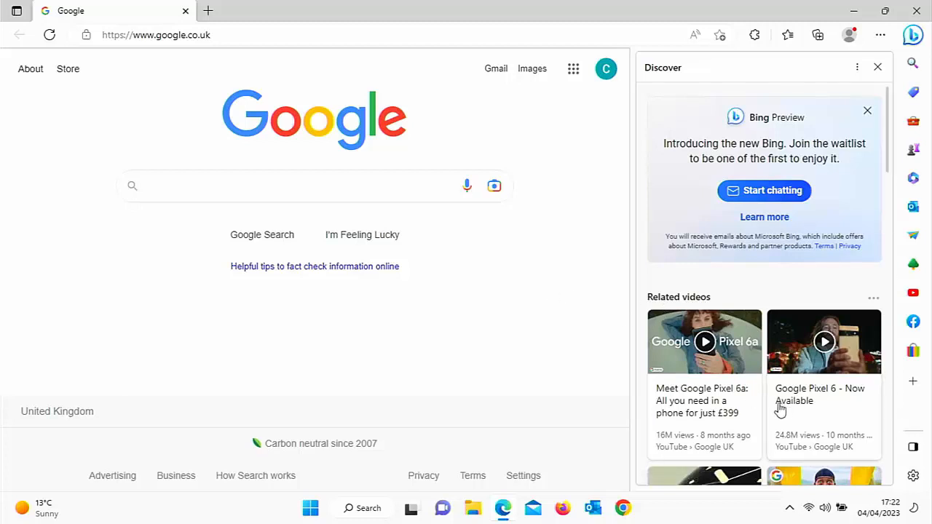
click(912, 34)
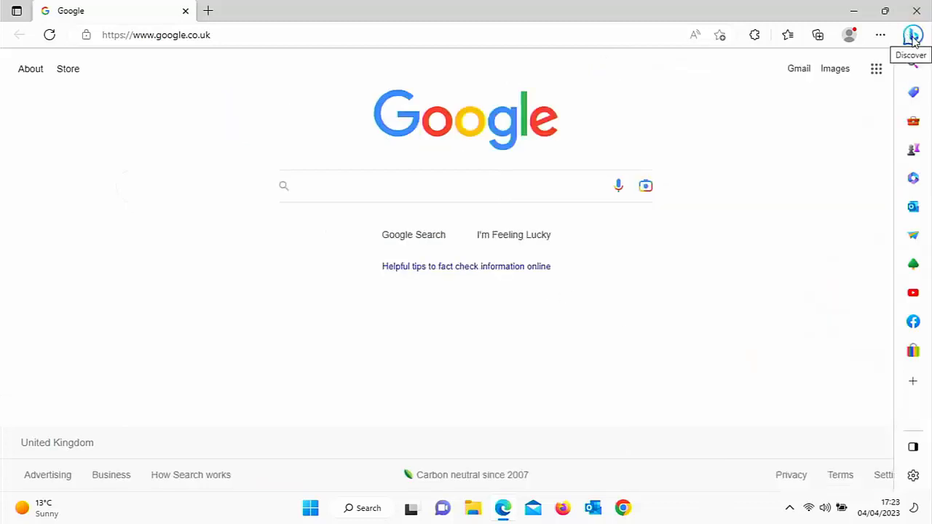
click(912, 35)
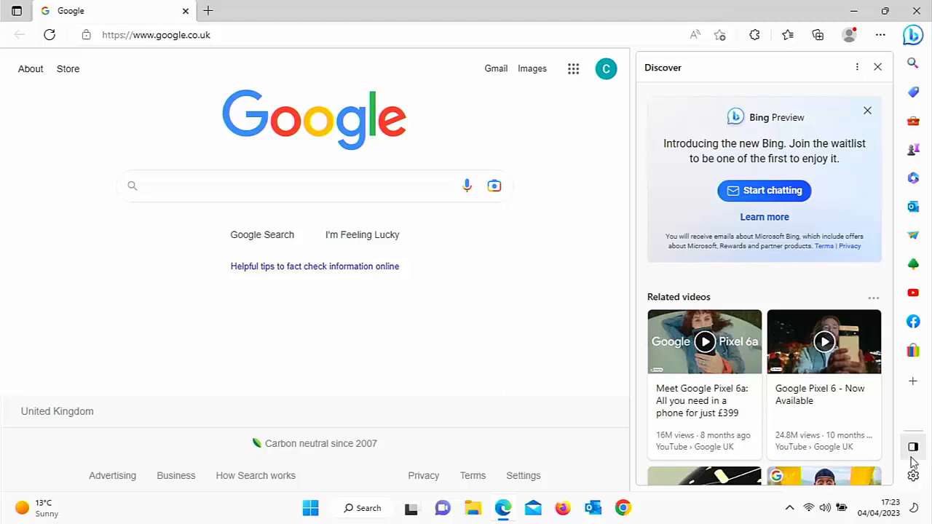
mouse_move(913, 447)
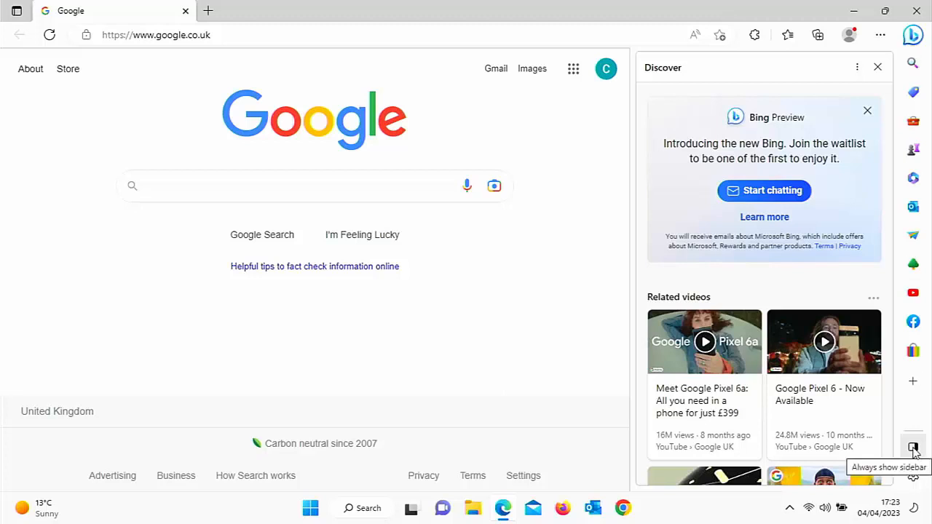
click(878, 67)
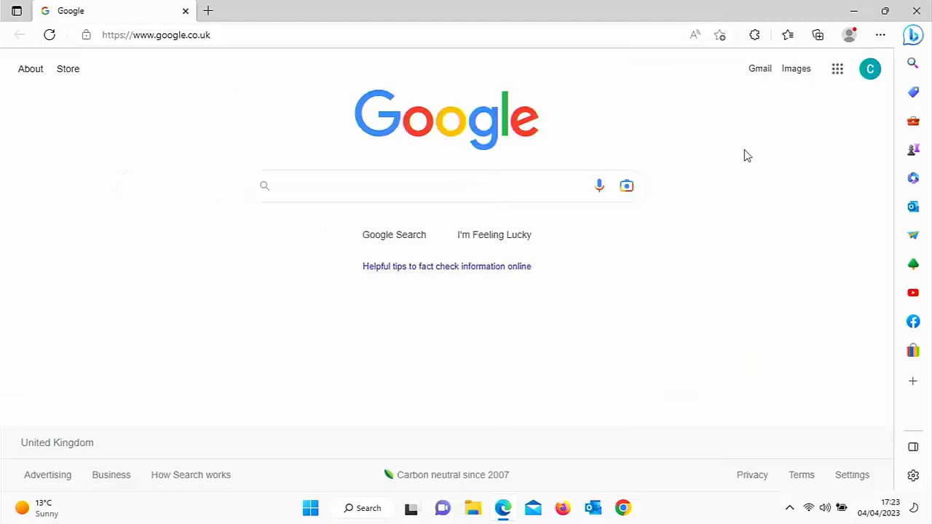
mouse_move(912, 475)
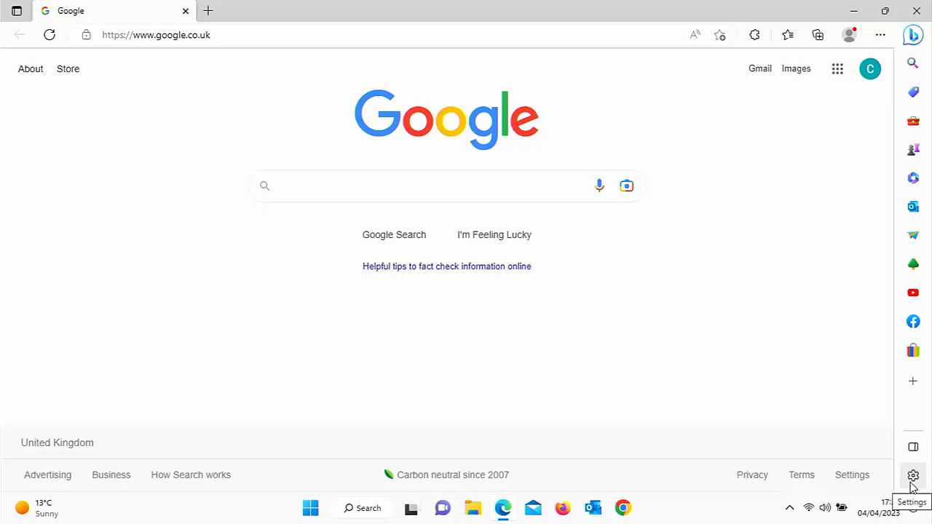
click(913, 475)
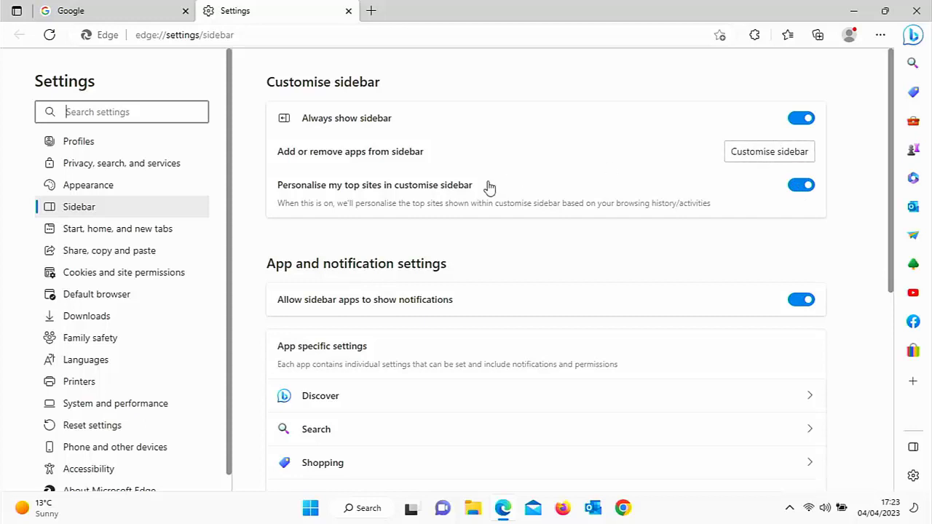
mouse_move(798, 353)
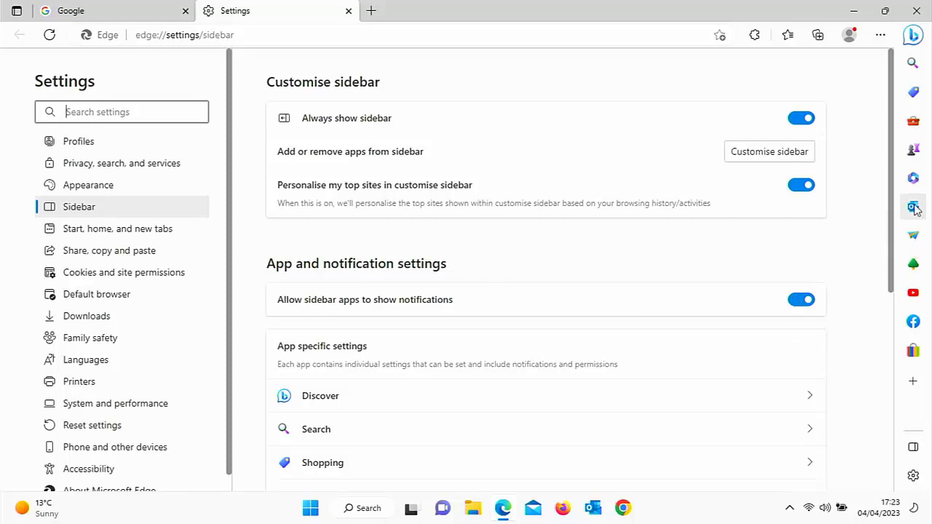
mouse_move(913, 321)
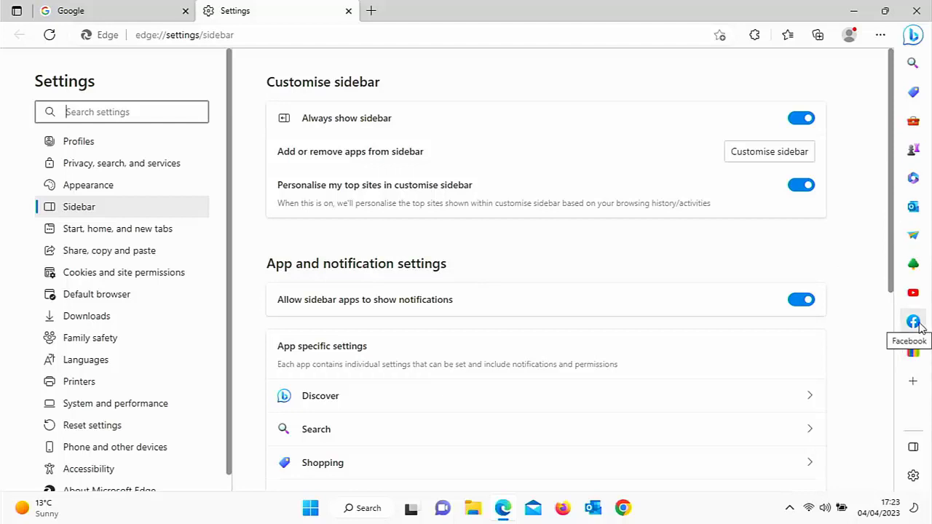
mouse_move(913, 293)
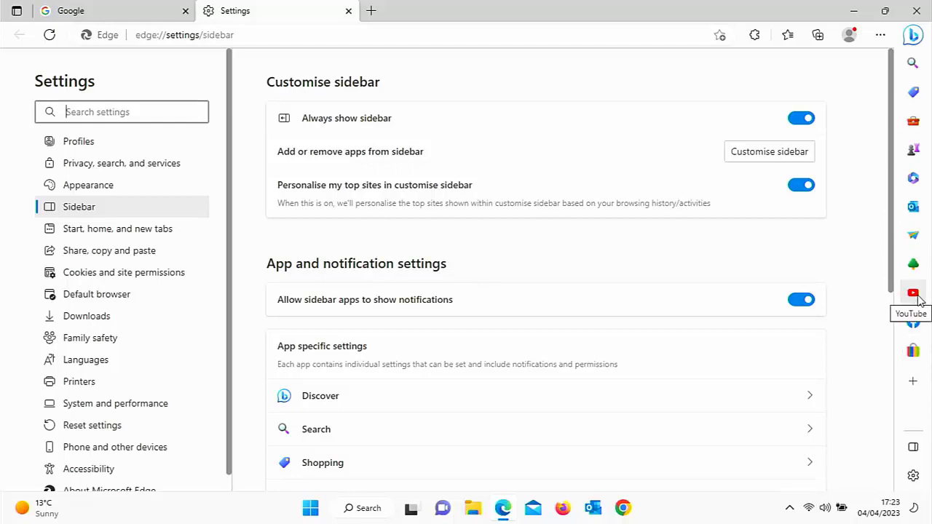
mouse_move(809, 318)
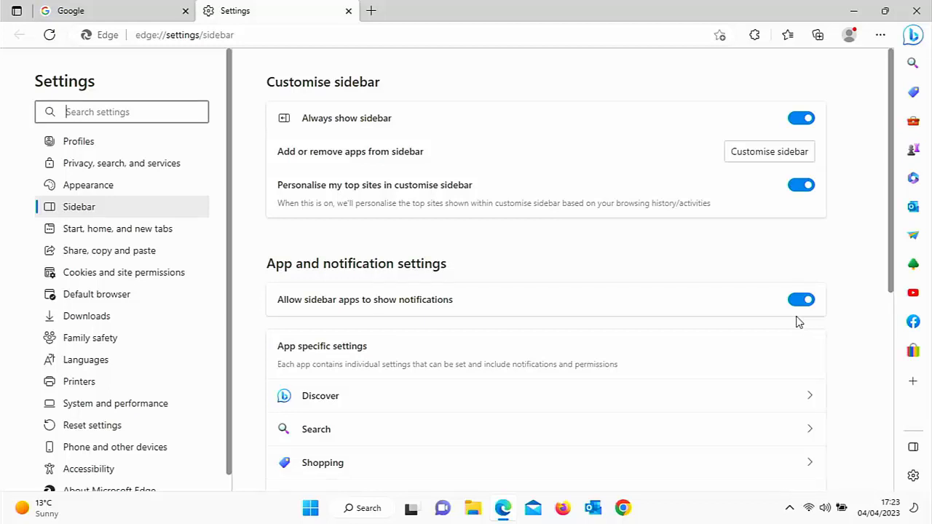
Scroll App specific settings and open the Outlook sidebar app page.
scroll(down, 3)
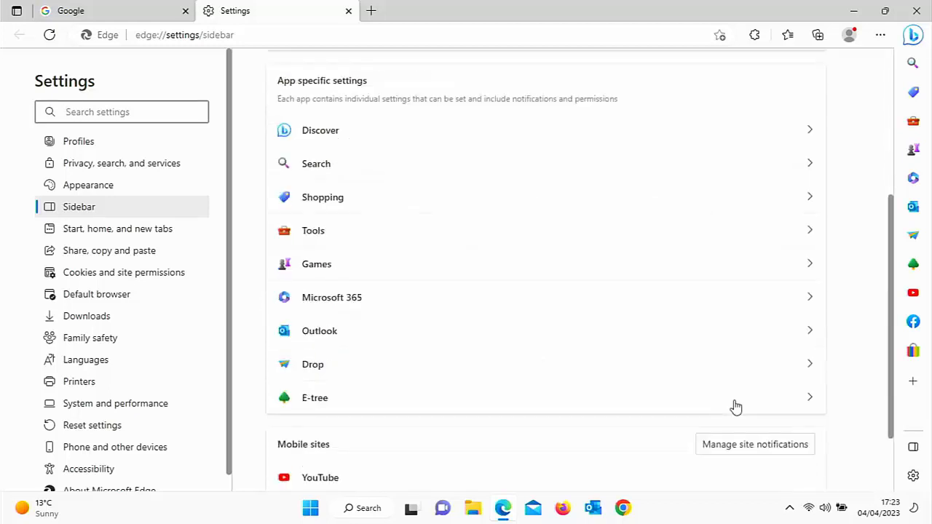
mouse_move(777, 346)
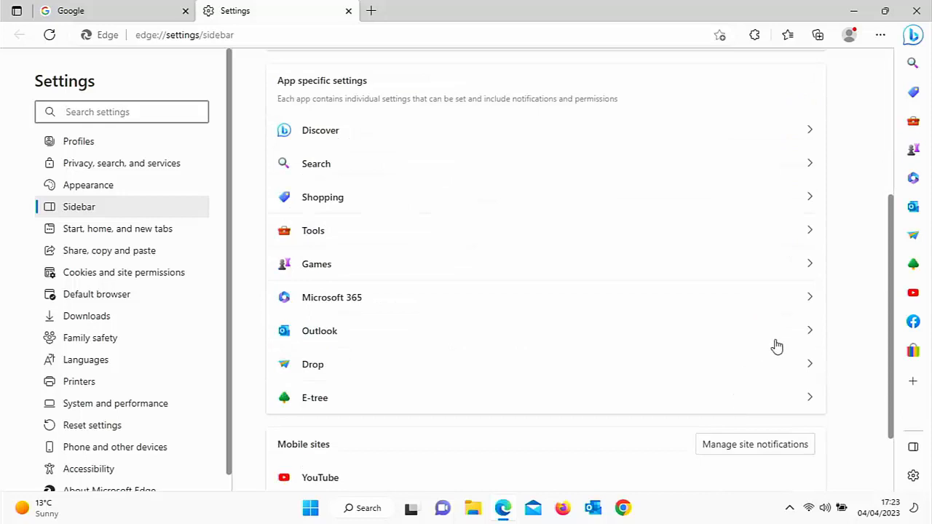
click(319, 330)
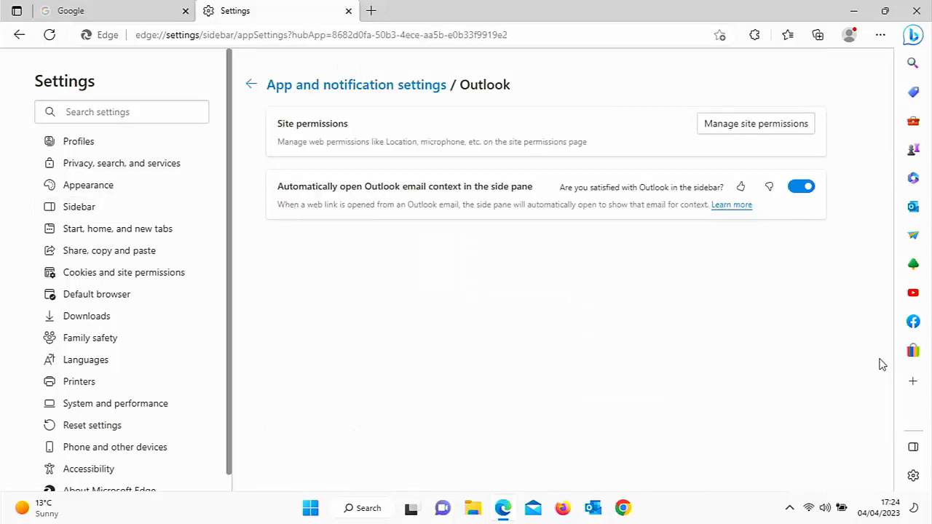
mouse_move(925, 444)
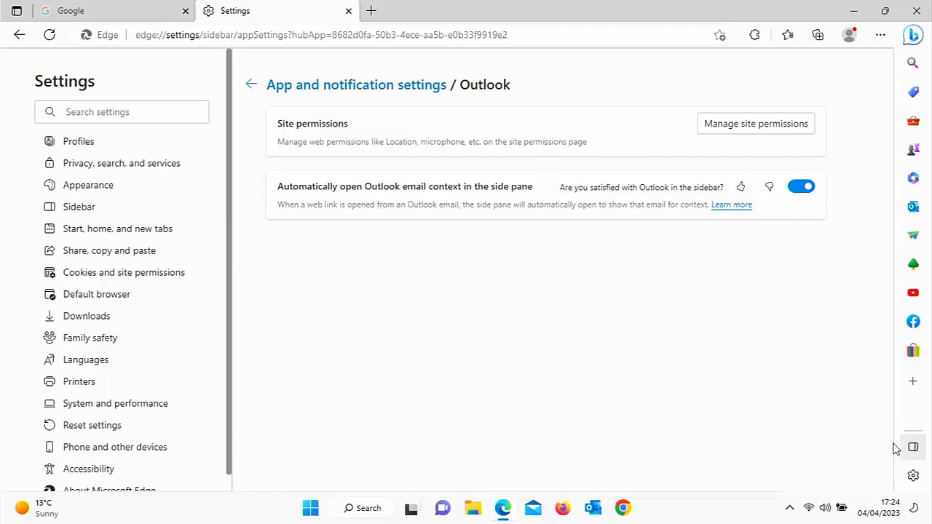
mouse_move(913, 447)
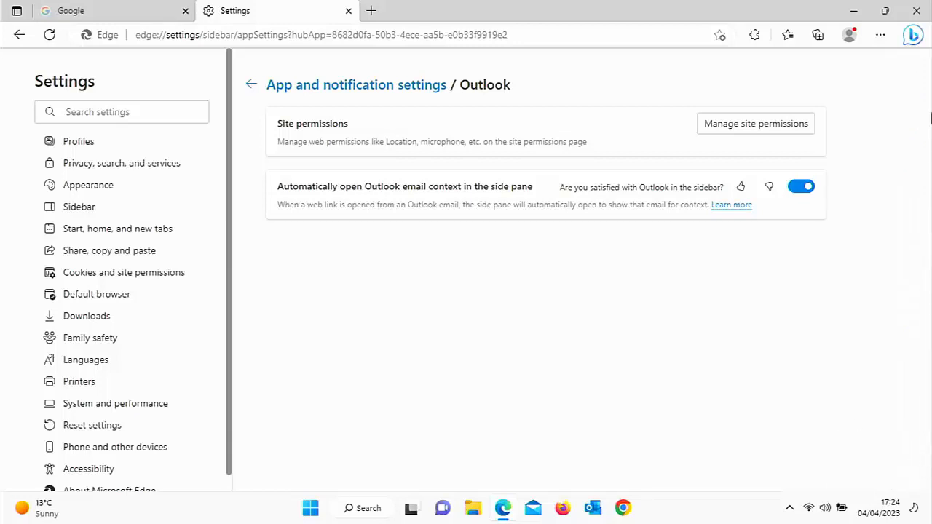
mouse_move(901, 440)
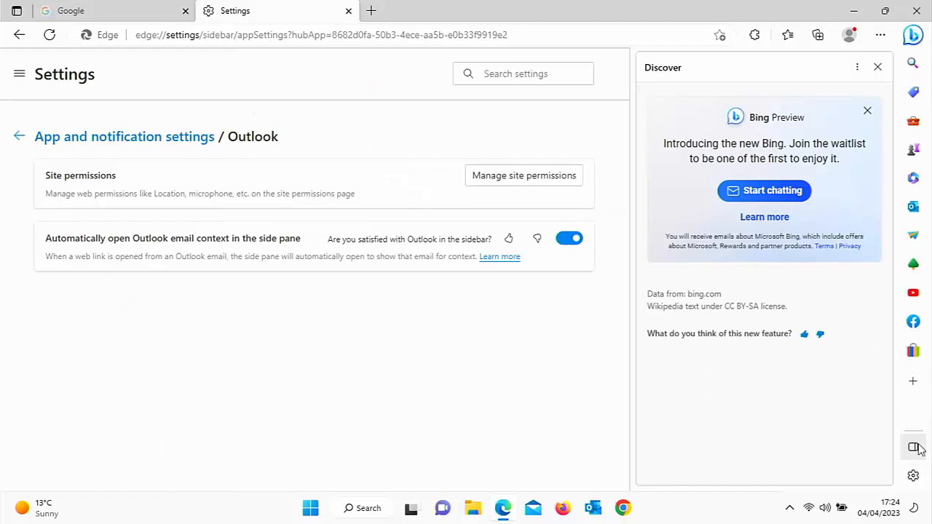
mouse_move(882, 35)
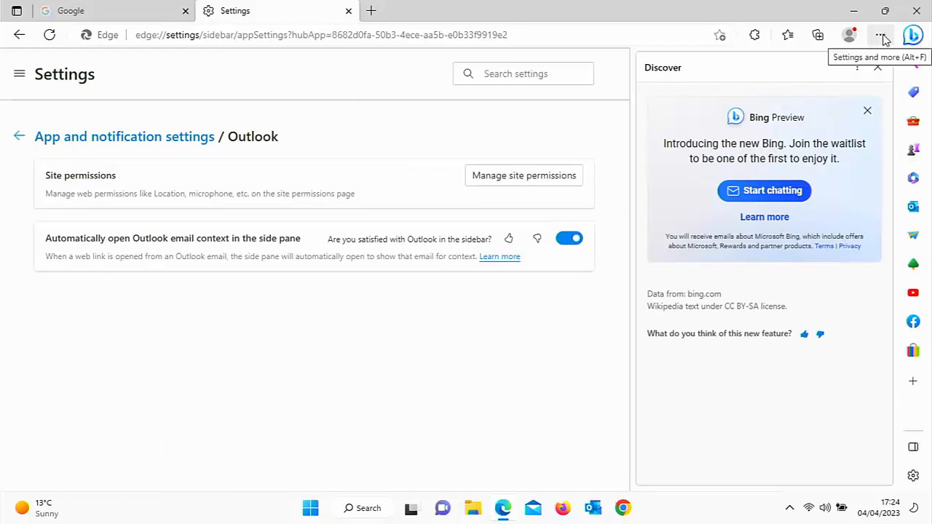
Open Settings from the ... menu to reach Profiles, and close Discover.
click(882, 35)
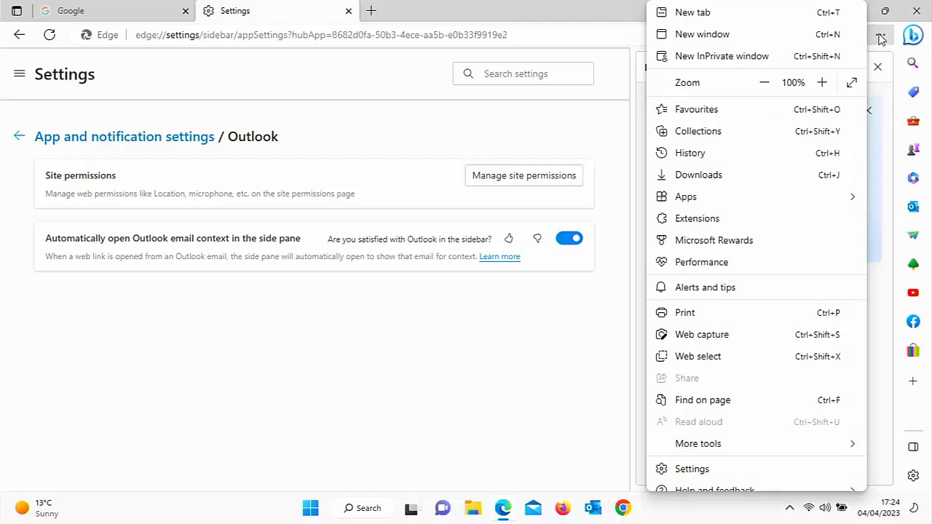
mouse_move(688, 411)
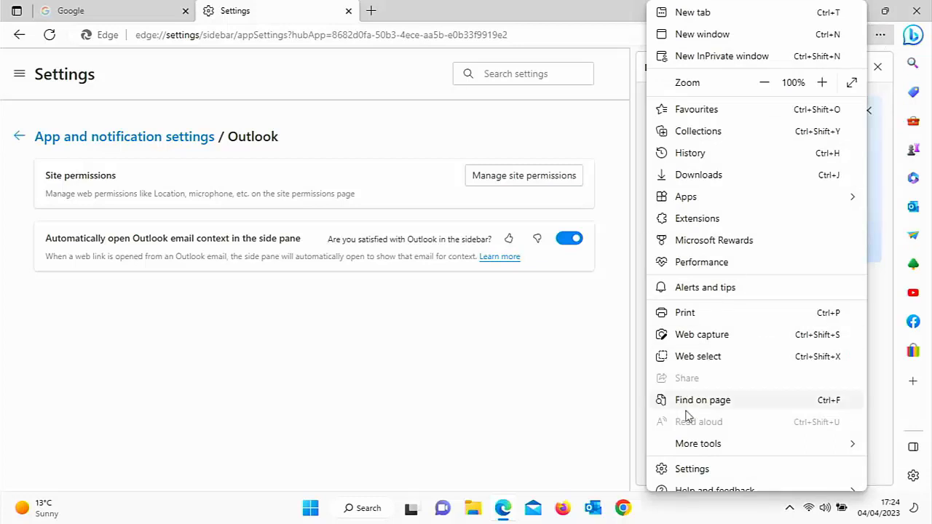
click(692, 468)
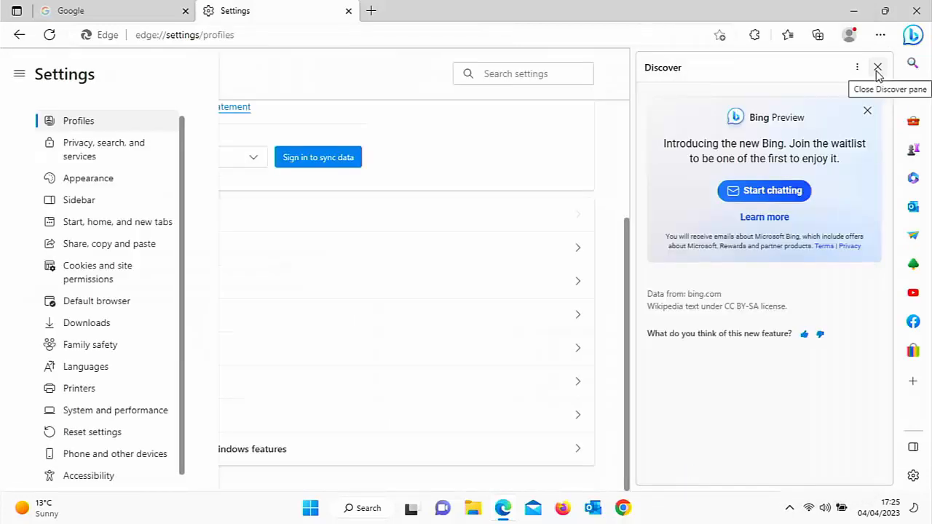
click(877, 67)
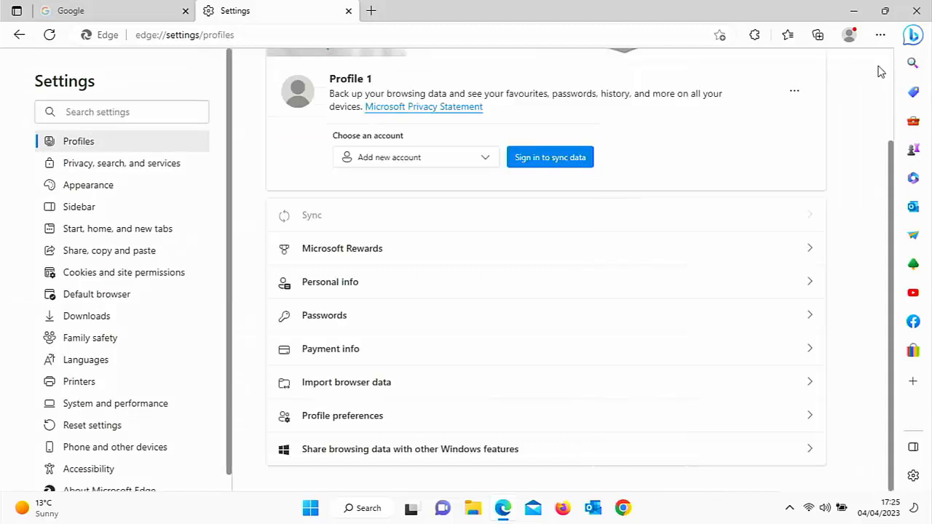
mouse_move(107, 228)
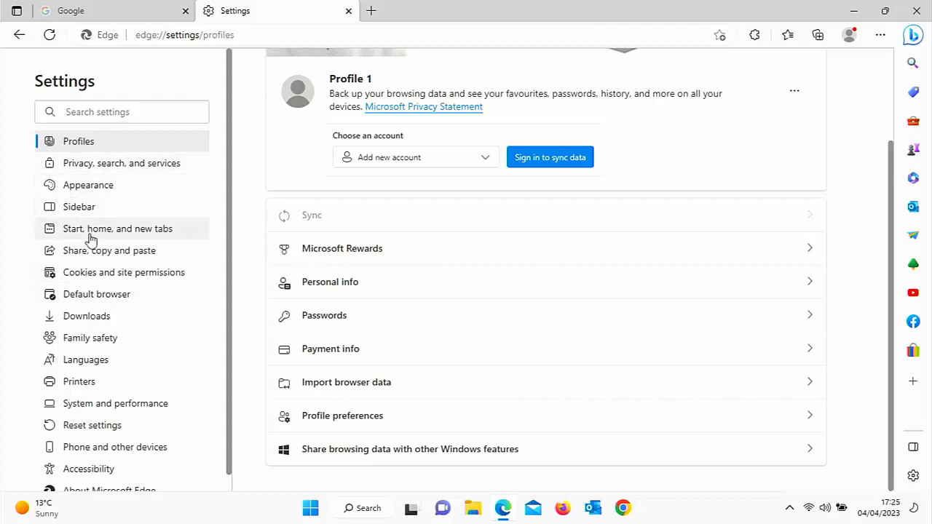
mouse_move(903, 109)
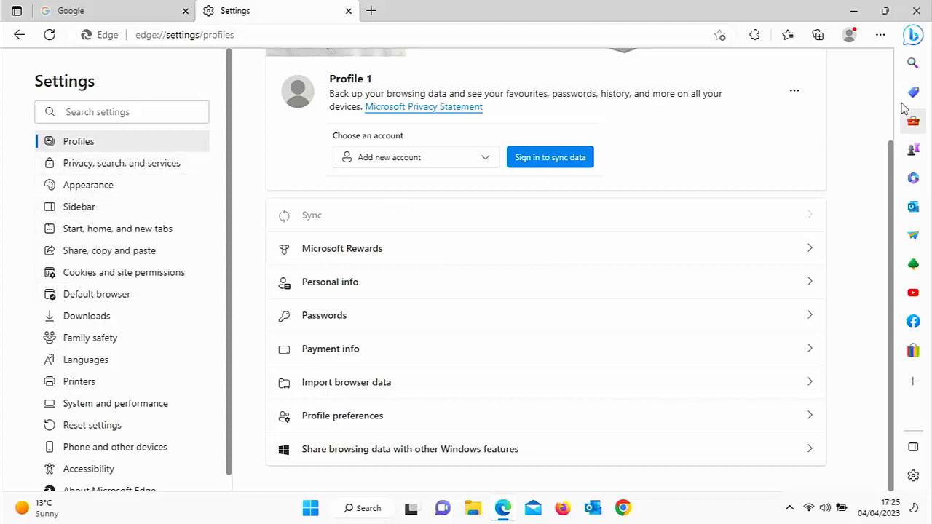
mouse_move(913, 64)
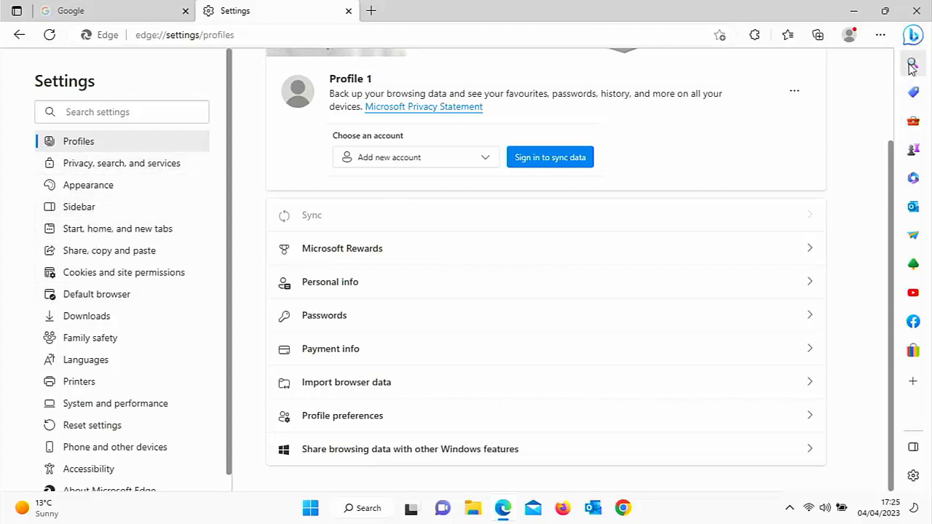
Show the sidebar Search pane and pick Sidebar from the settings category list.
click(913, 66)
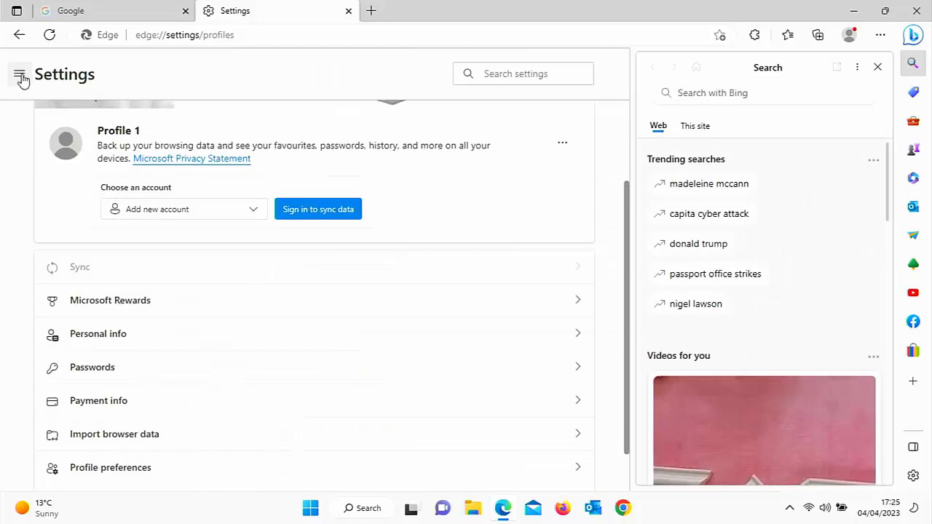
mouse_move(21, 76)
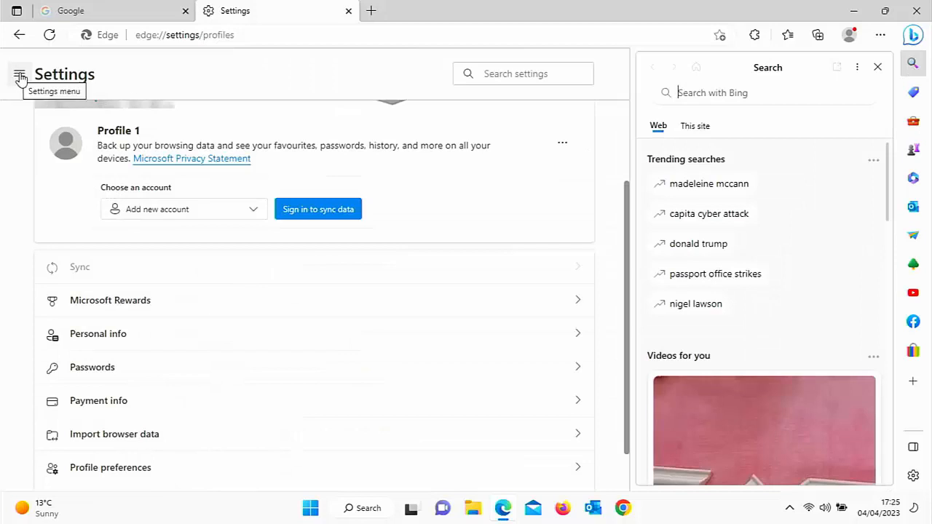
click(19, 74)
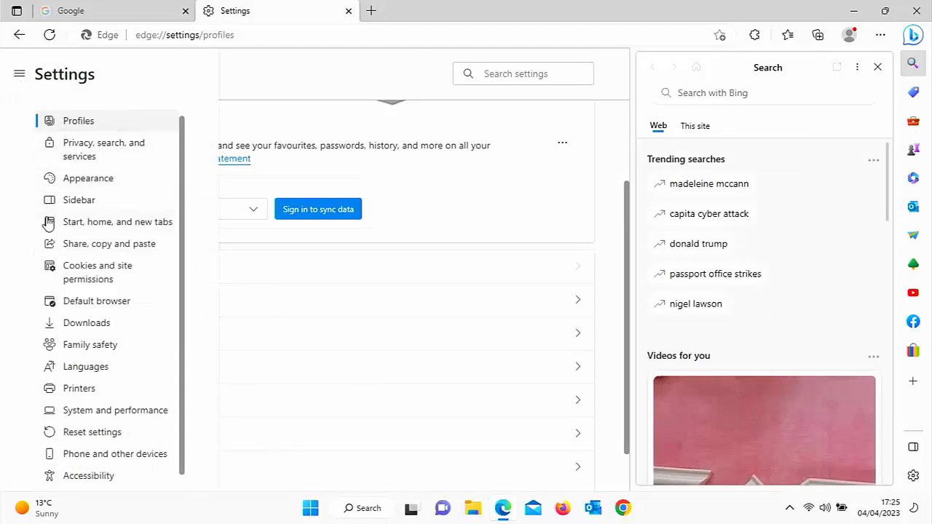
mouse_move(106, 204)
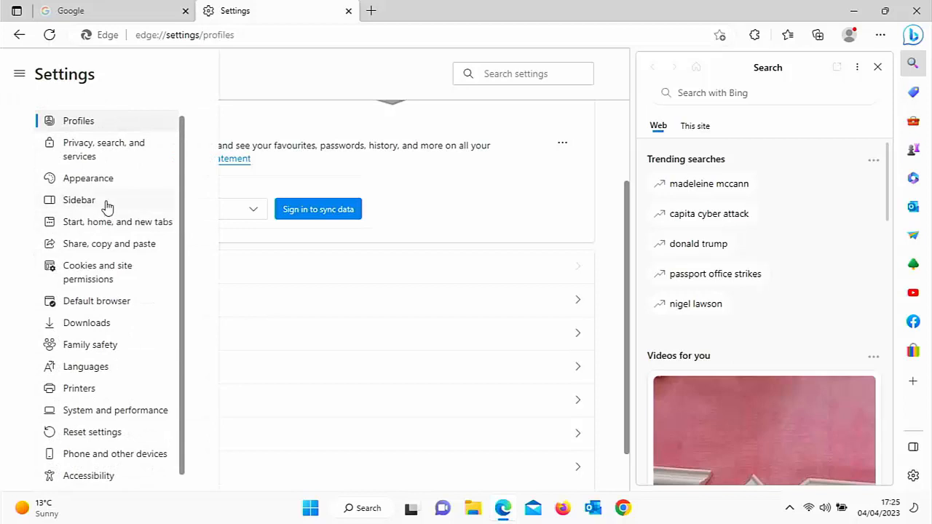
click(79, 200)
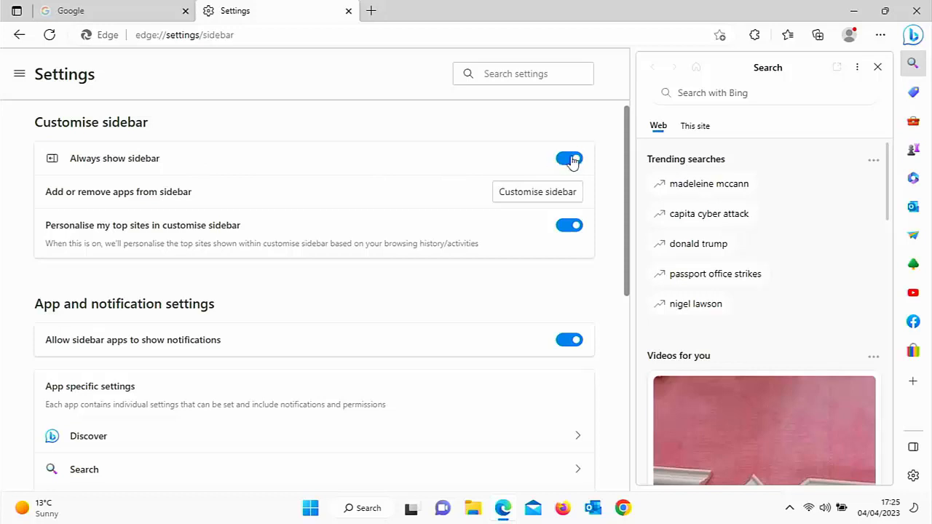
Turn off 'Always show sidebar' in Customise sidebar settings so the sidebar disappears.
click(569, 158)
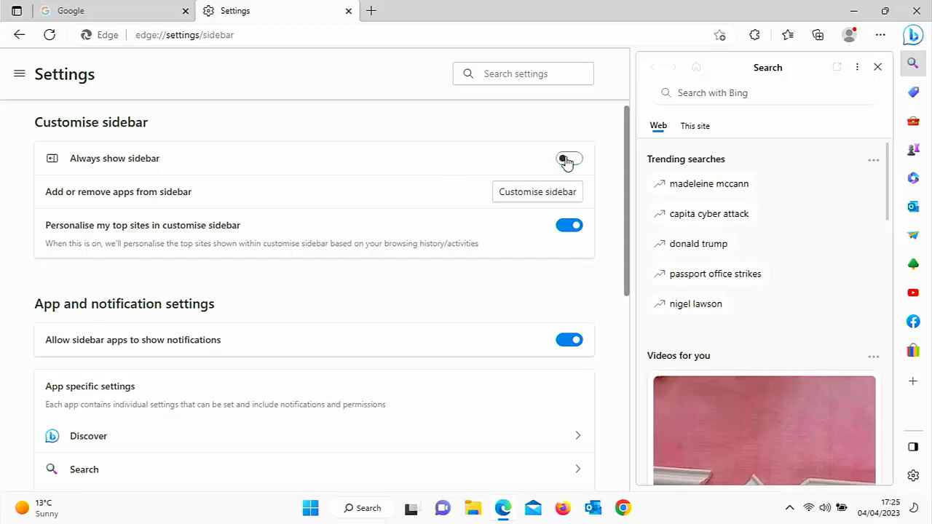
click(569, 158)
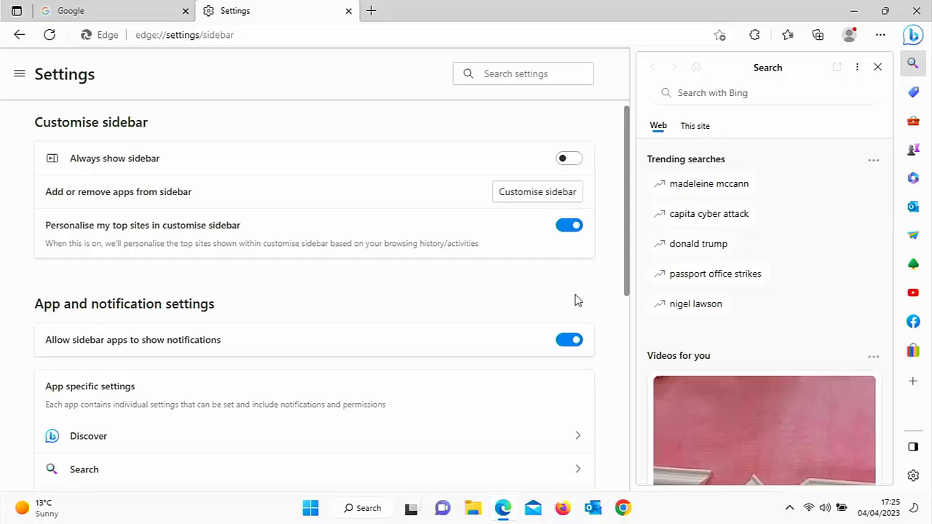
click(877, 67)
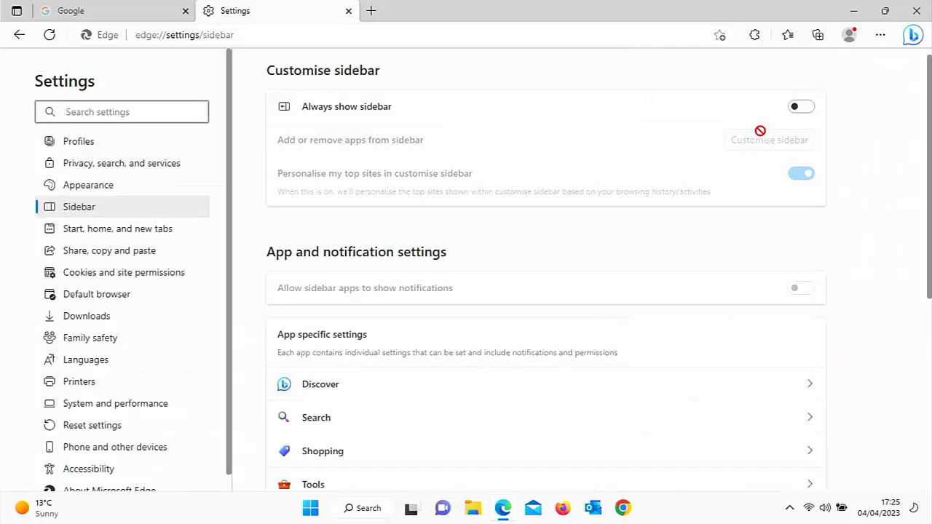
mouse_move(755, 133)
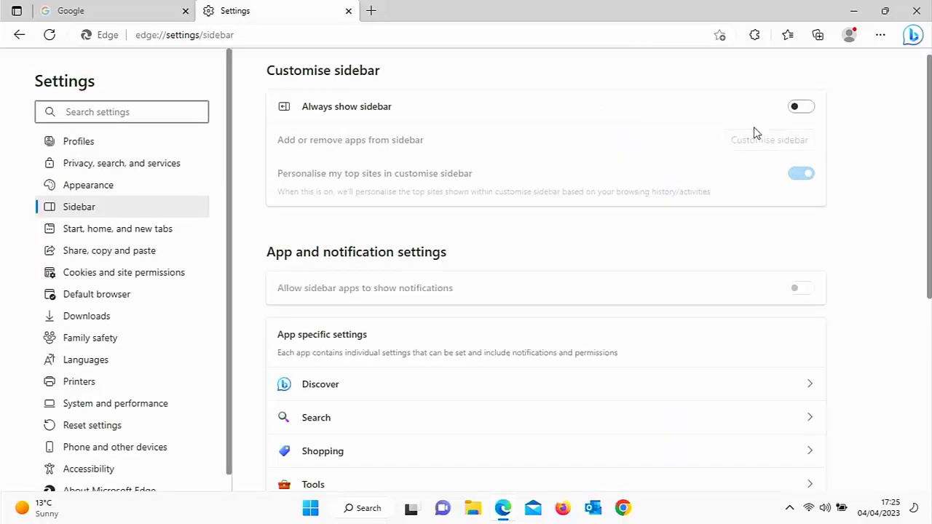